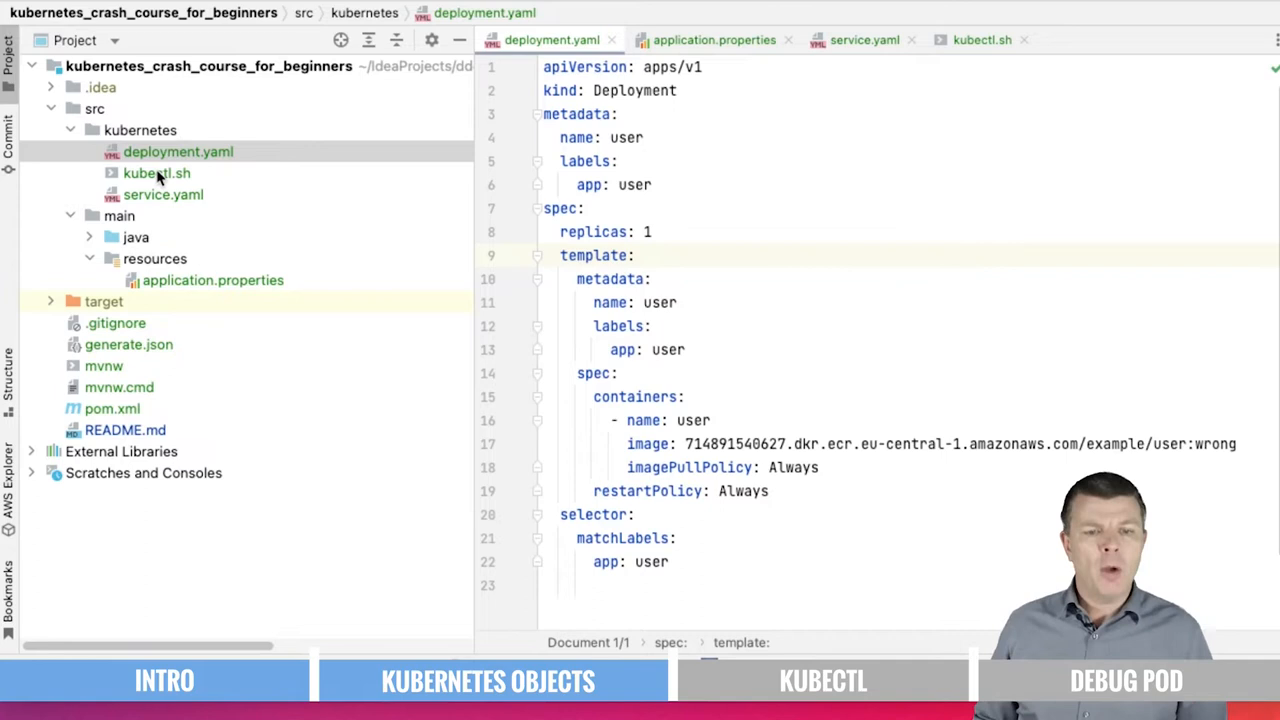
mouse_move(325, 250)
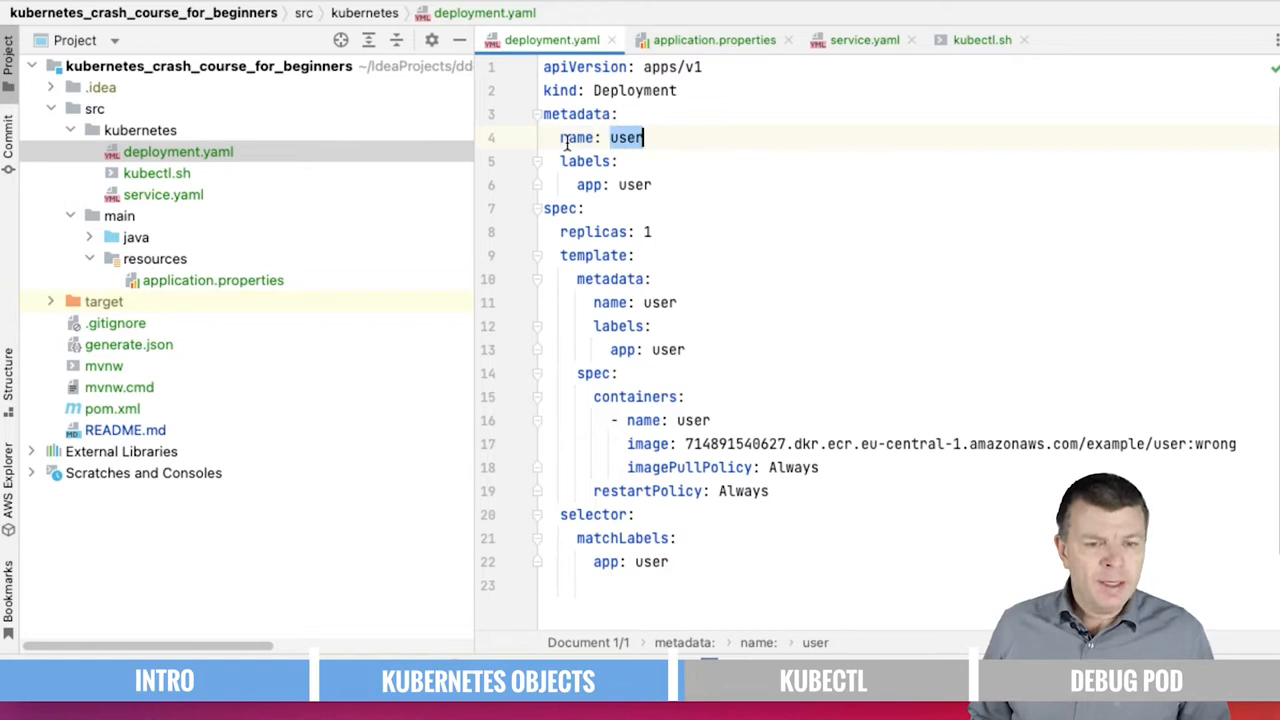
Edit the replicas value of the user deployment in deployment.yaml.
click(89, 237)
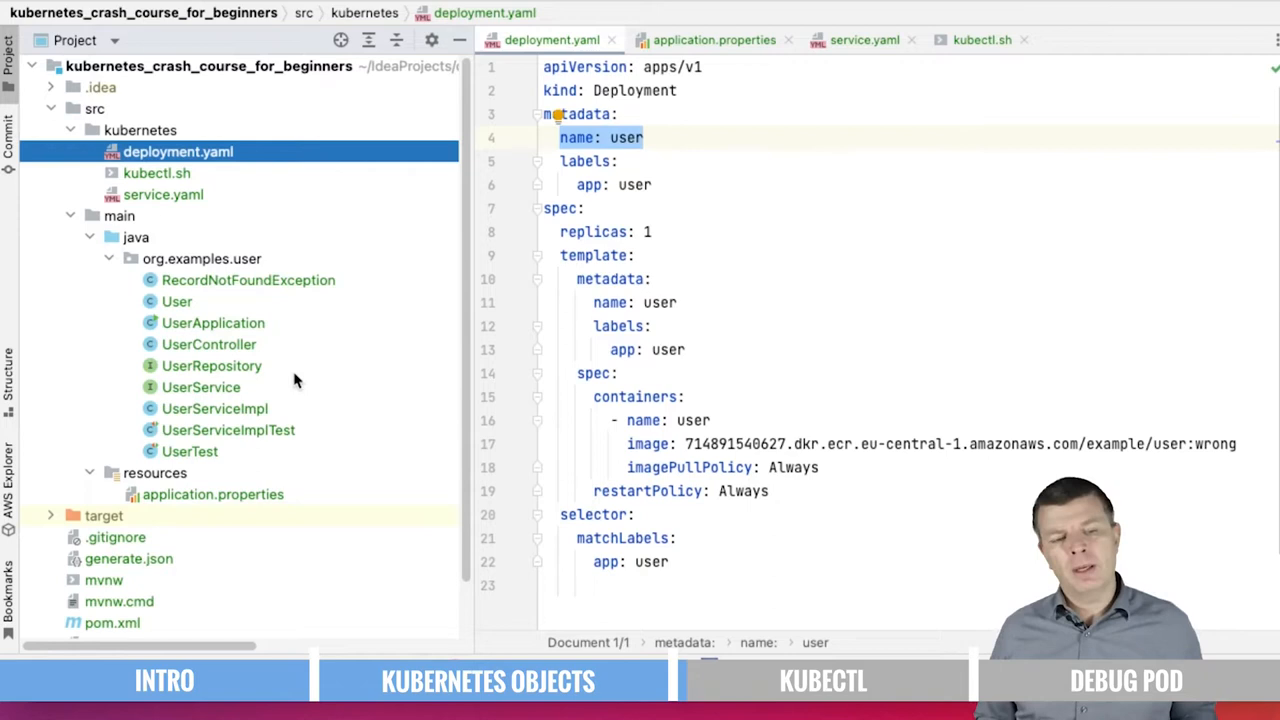
click(89, 237)
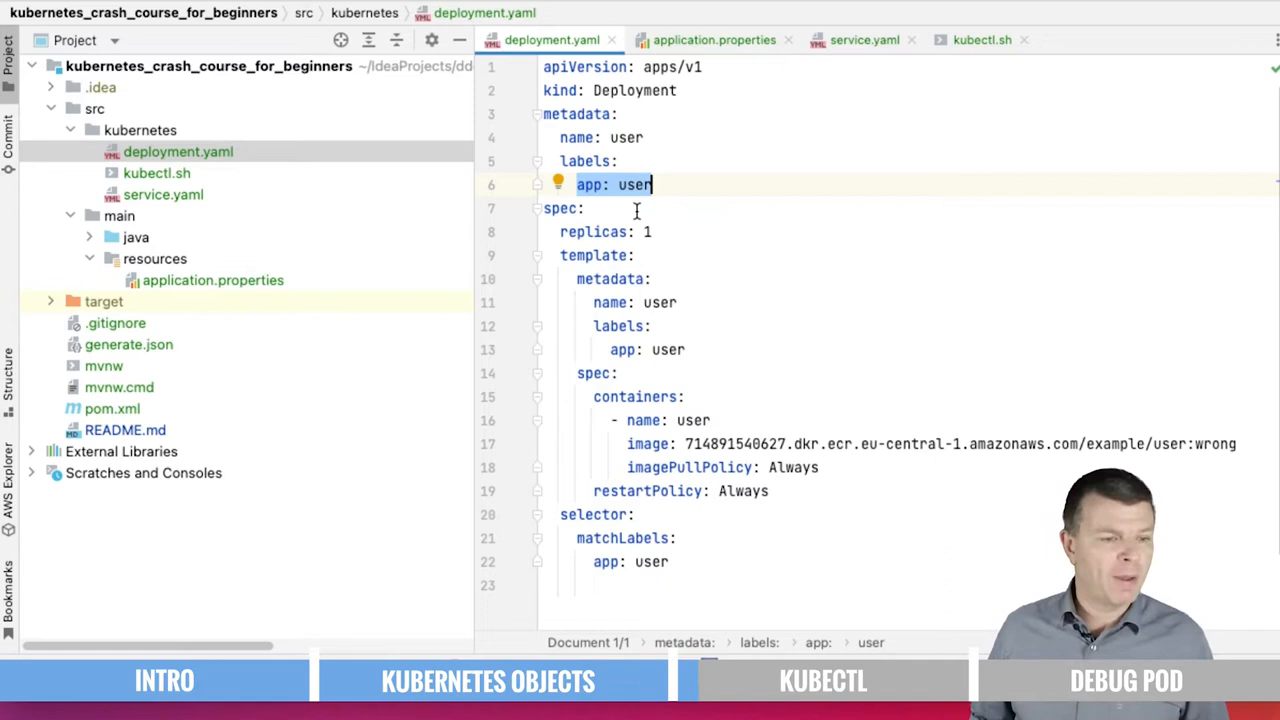
click(646, 231)
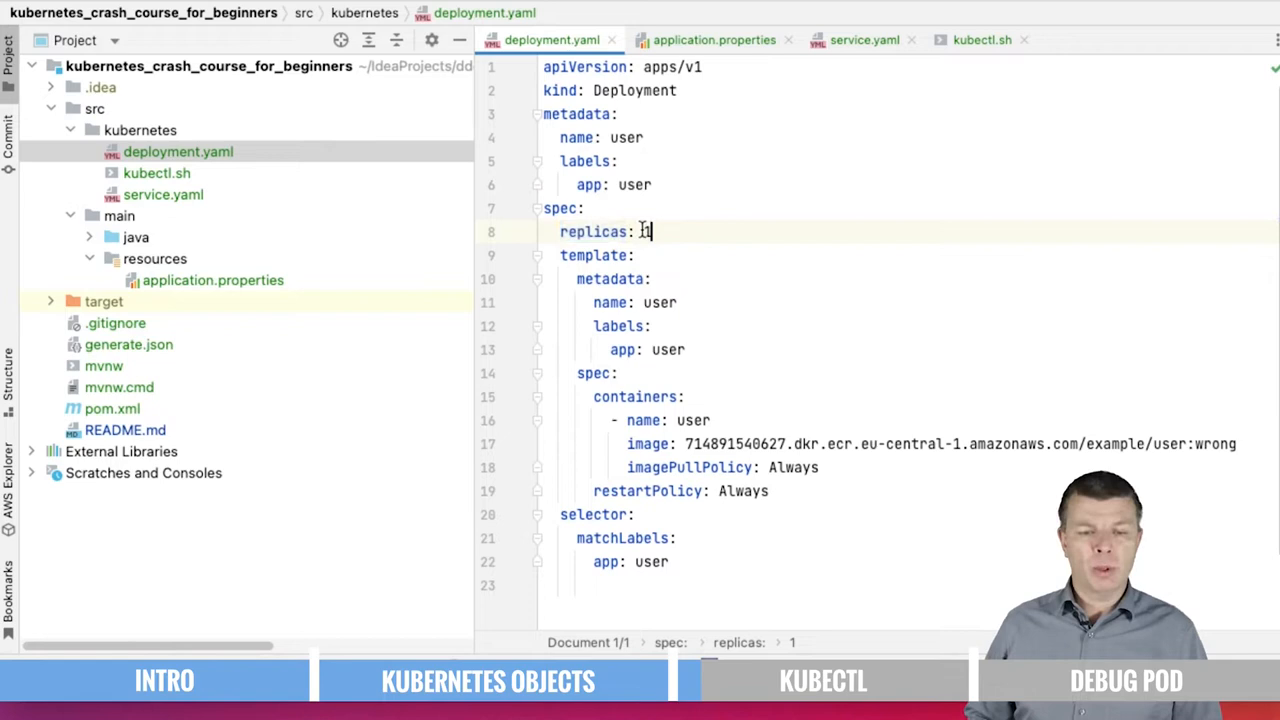
text(3)
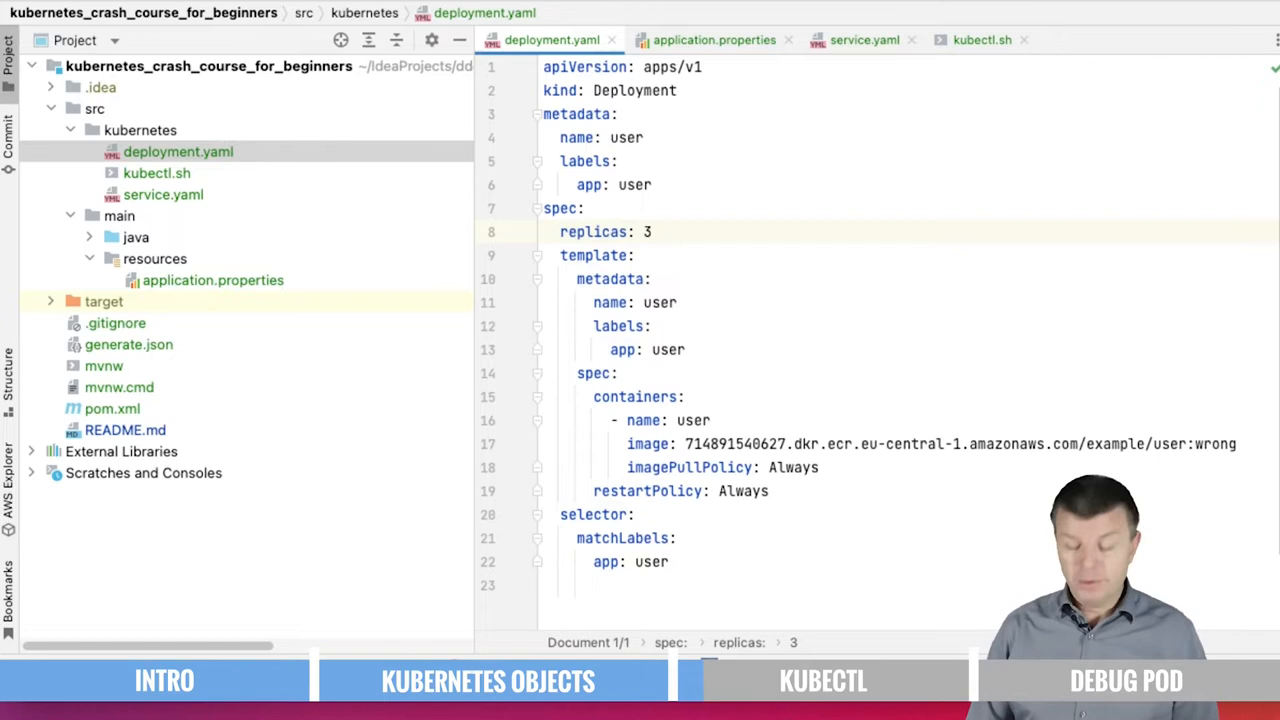
text(1)
text(,)
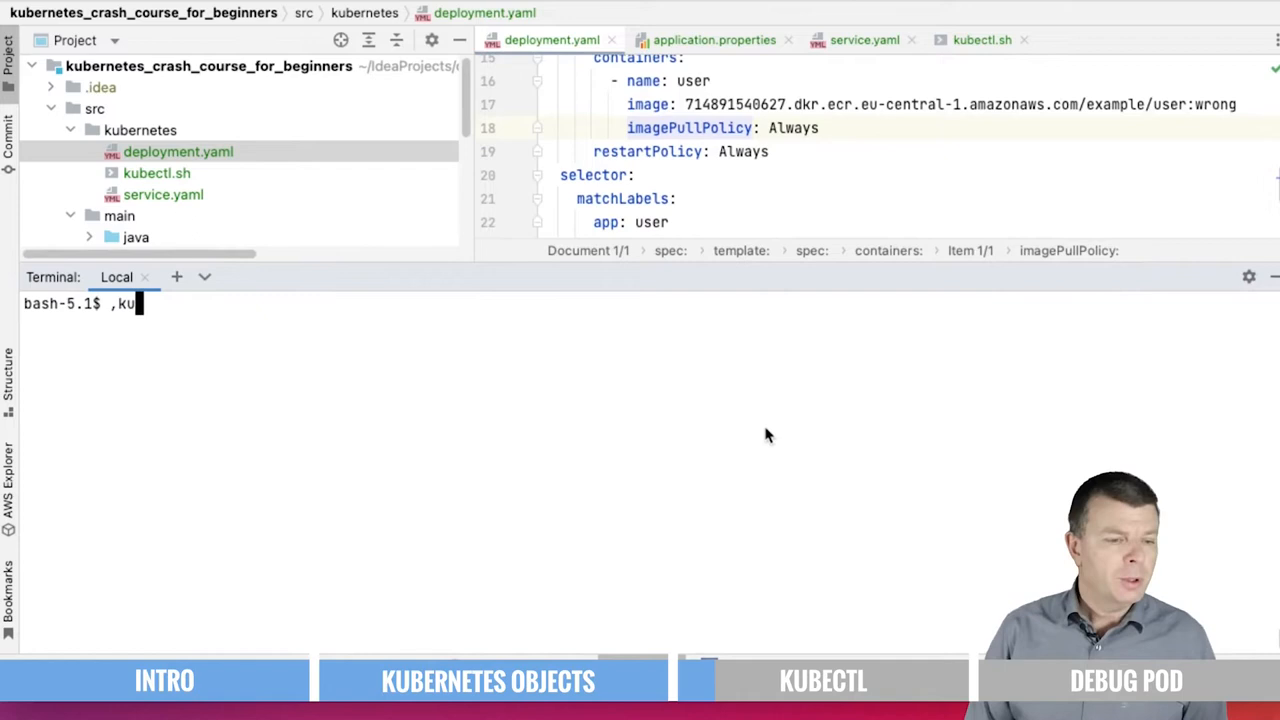
Run kubectl apply -f deployment.yaml and start listing the pods with kubectl.
text(kubectl apply)
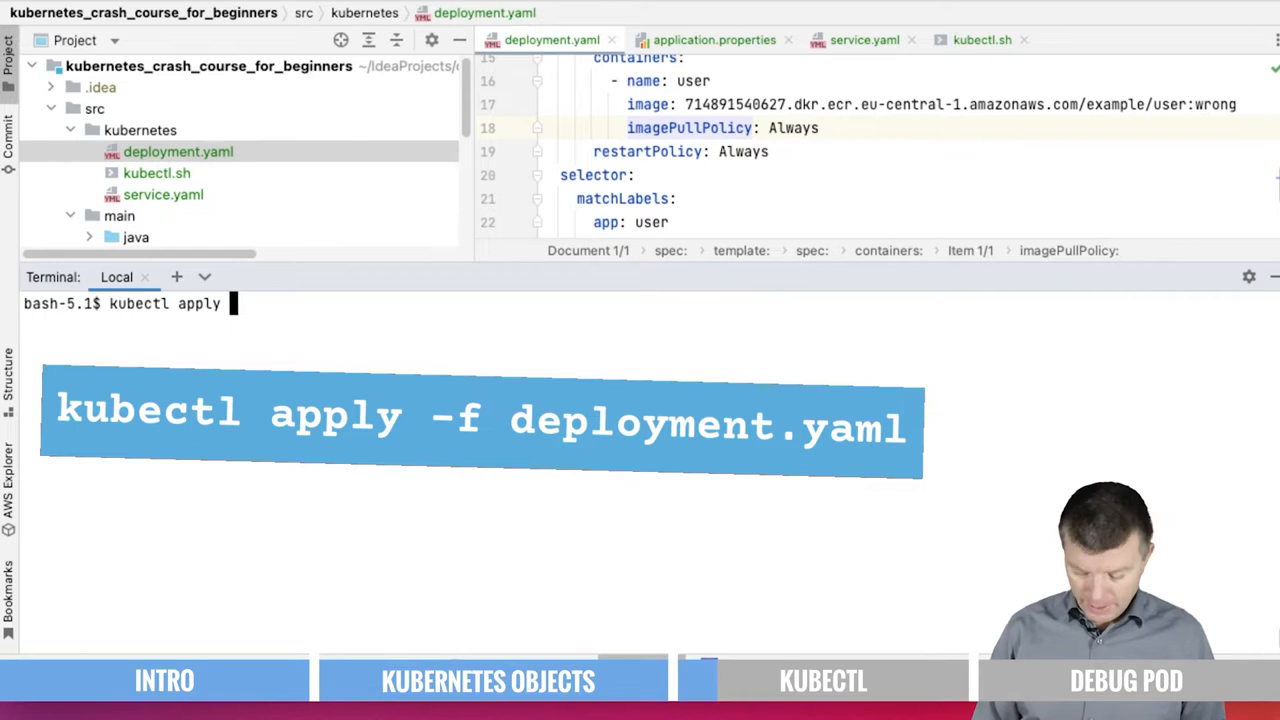
text(-f deployment.yaml)
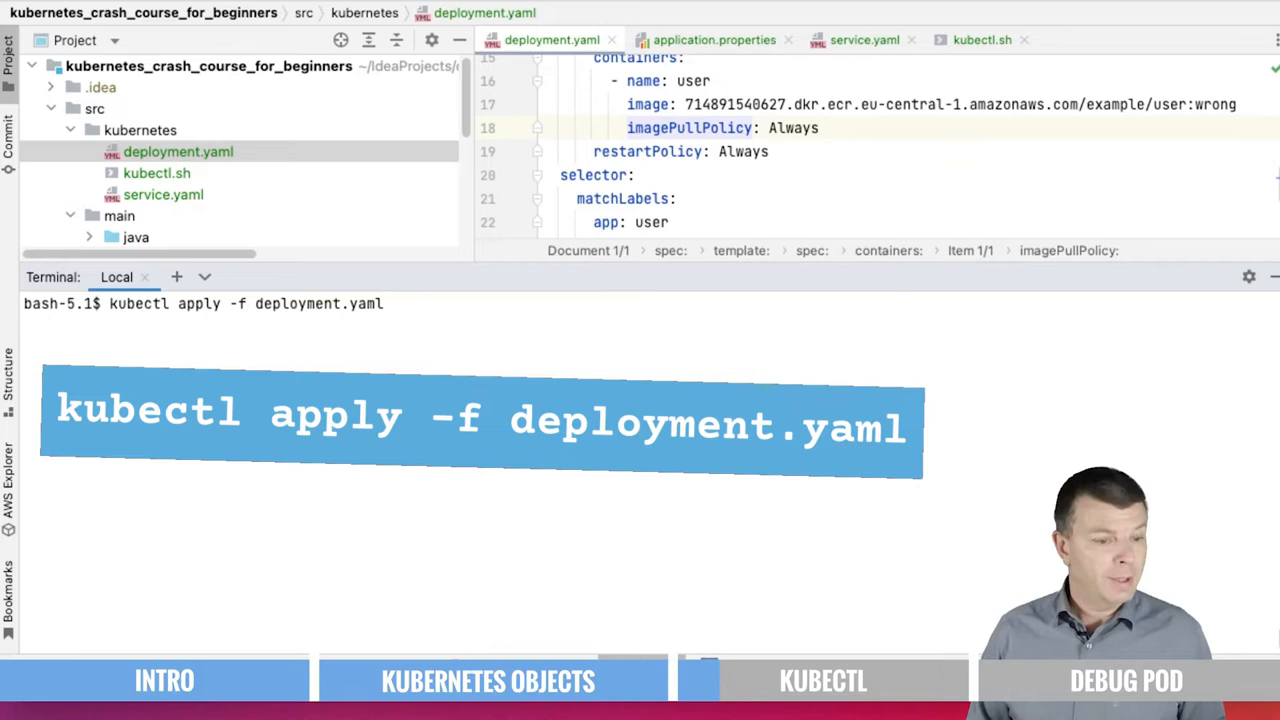
key(Return)
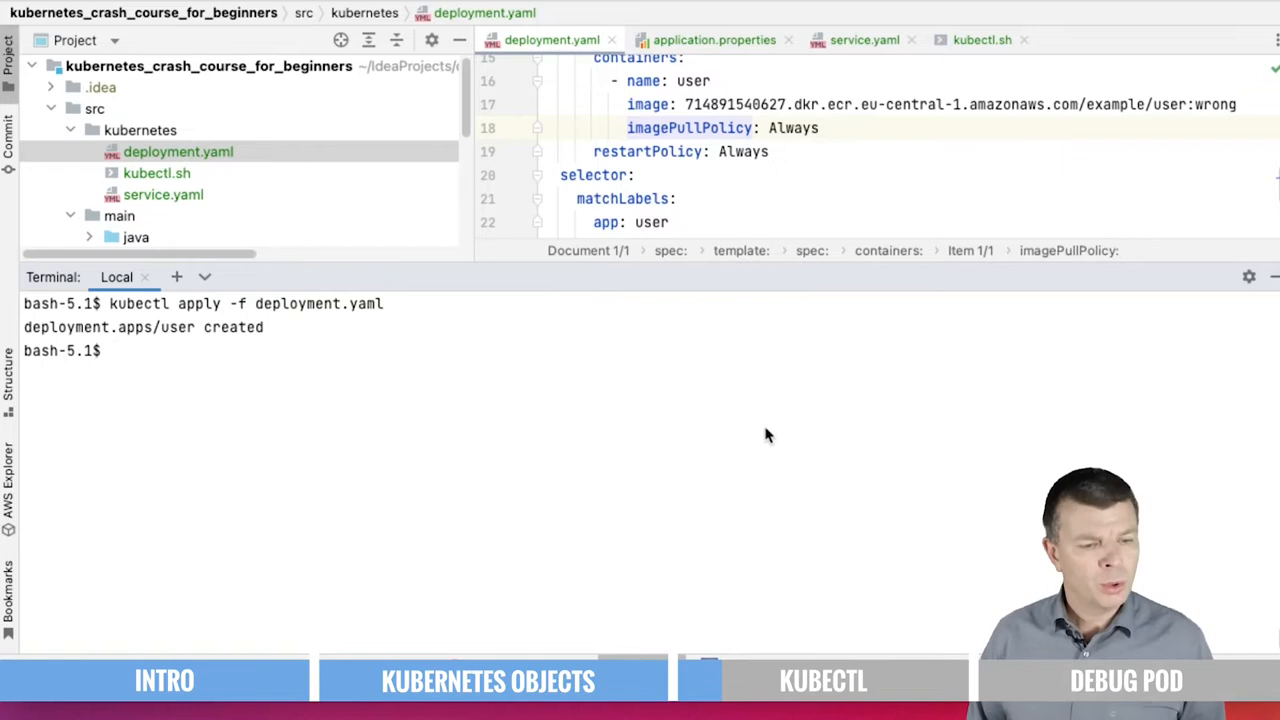
text(kubectl get pods)
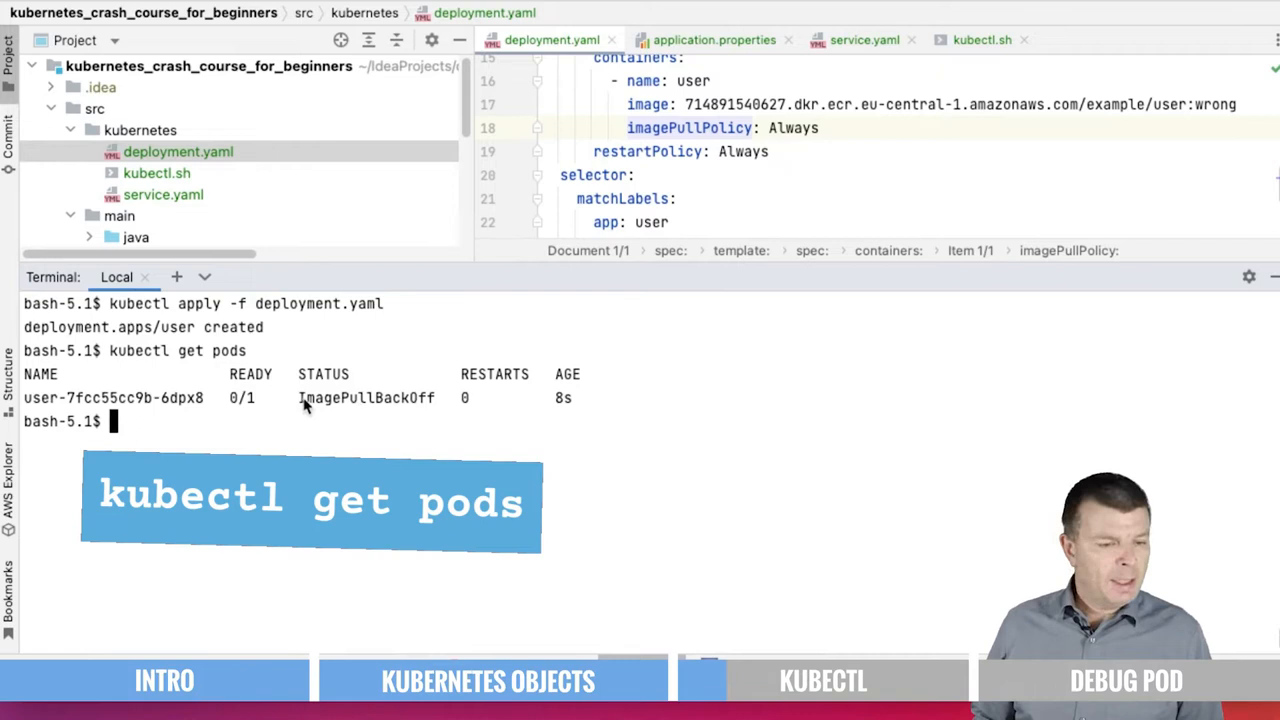
Replace the image tag 'wrong' with 'latest' and rerun kubectl apply -f deployment.yaml.
double_click(366, 398)
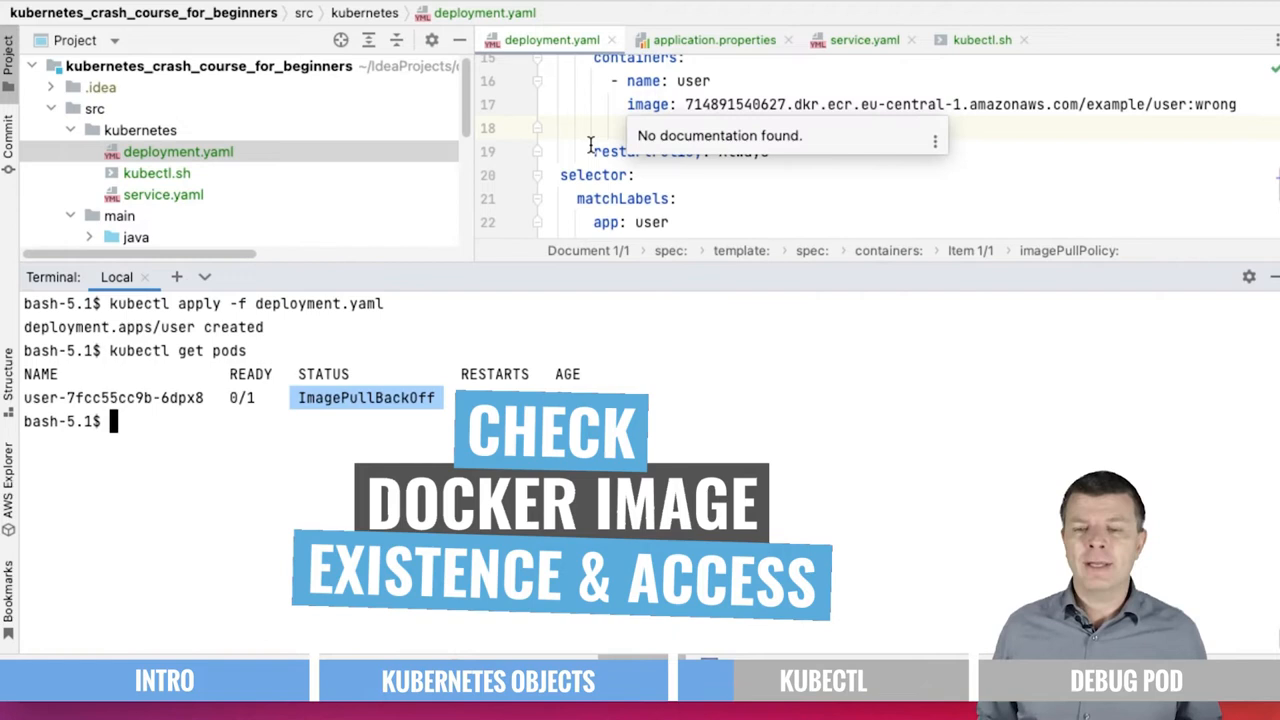
text(latest)
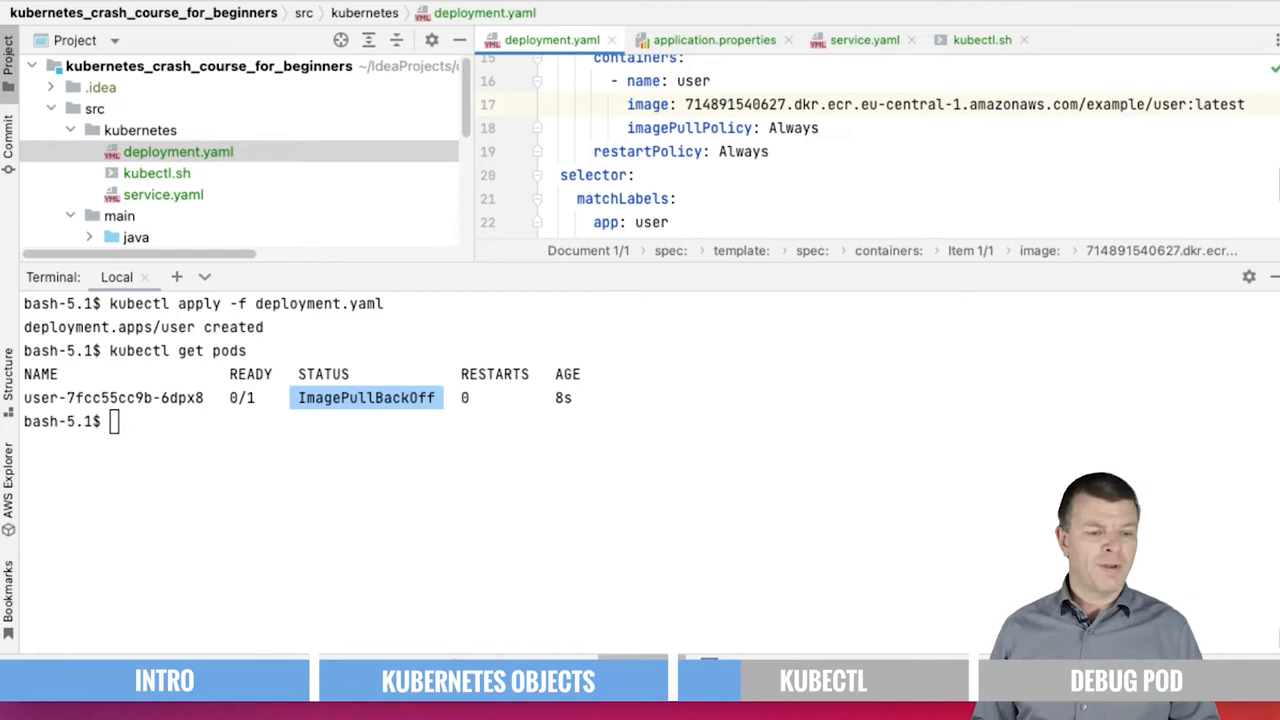
text(kubectl apply -f deployment.yaml)
text(kubectl get pods)
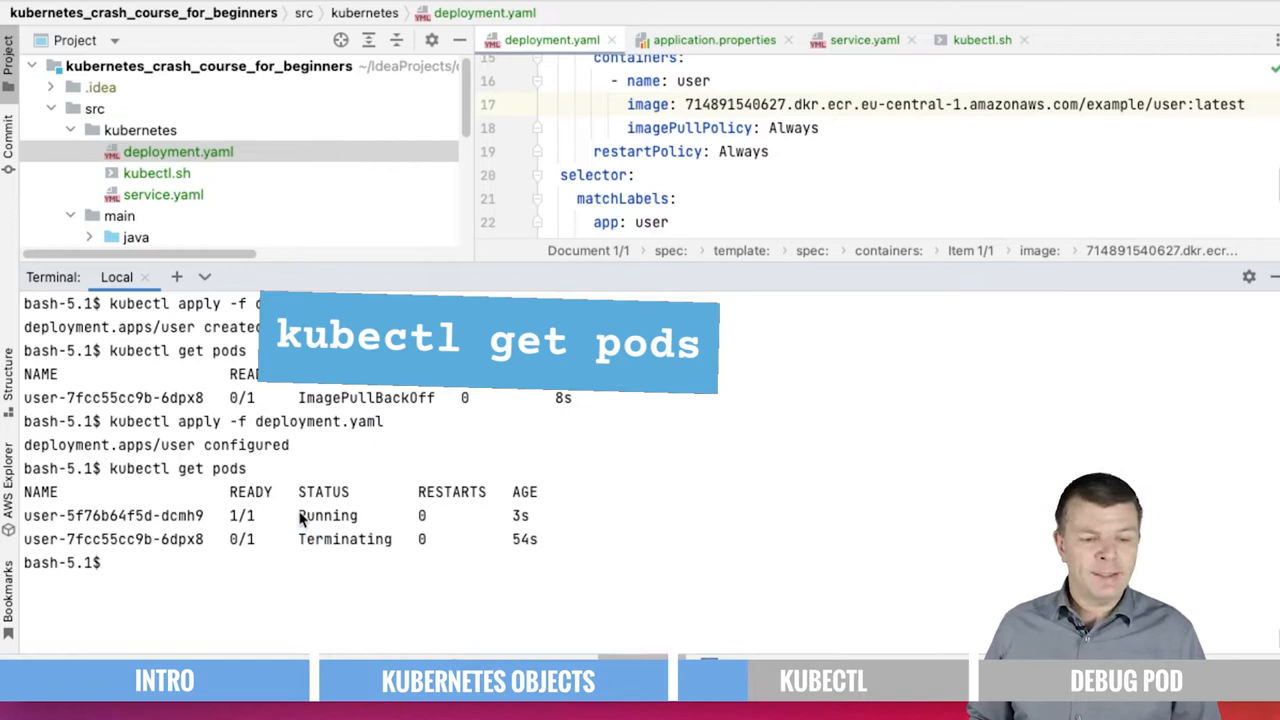
key(Return)
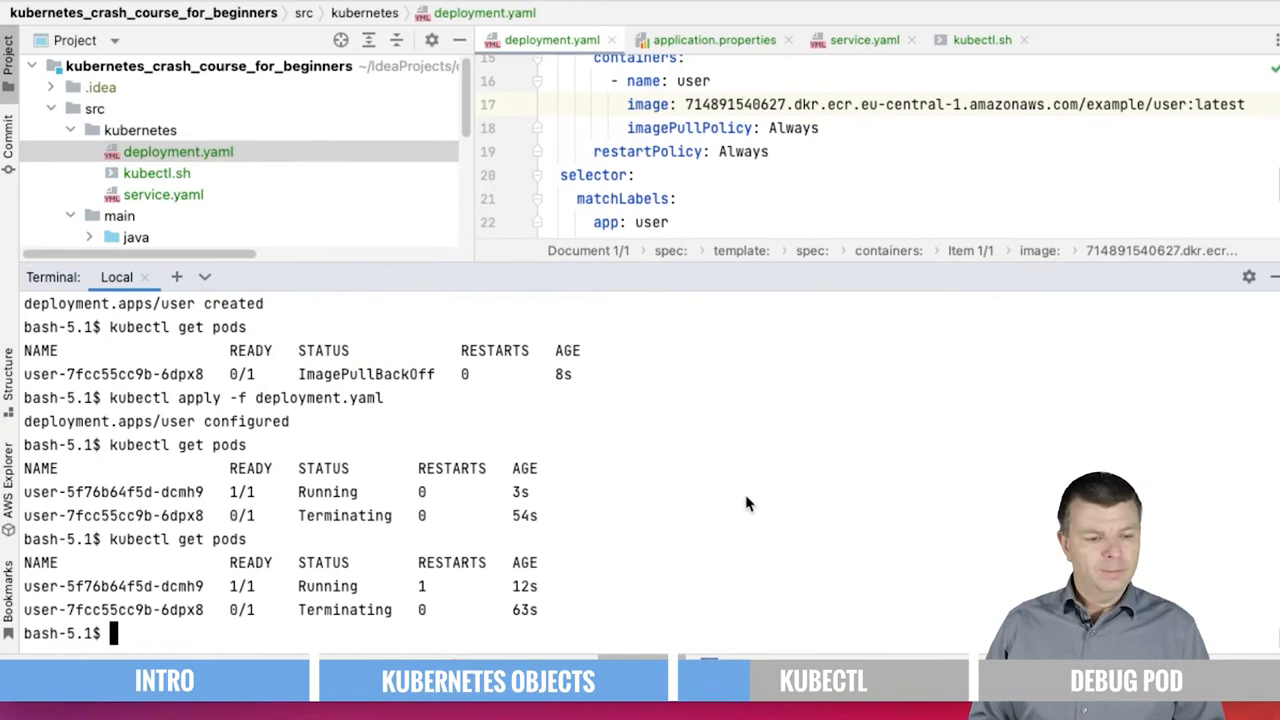
mouse_move(207, 612)
text(kuzb)
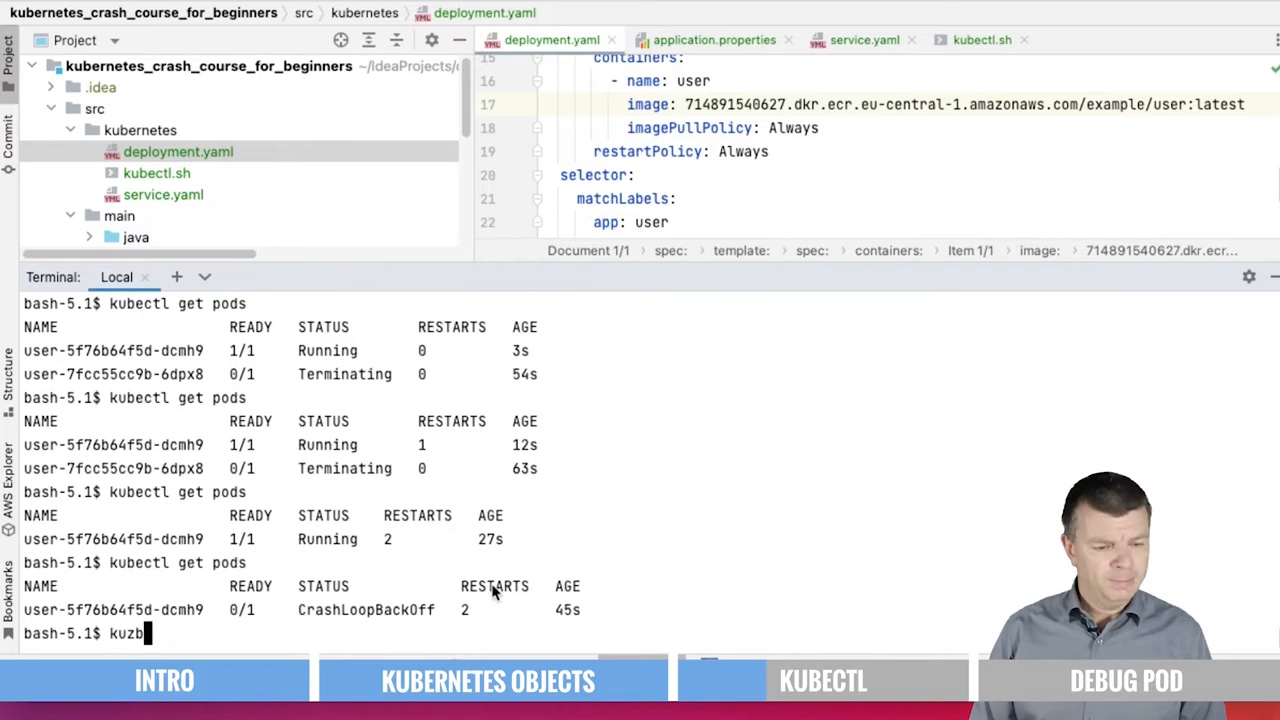
Follow the crashing user pod's logs with kubectl logs -f.
text(kubectl logs -f user-5f76b64f5d-dcmh9)
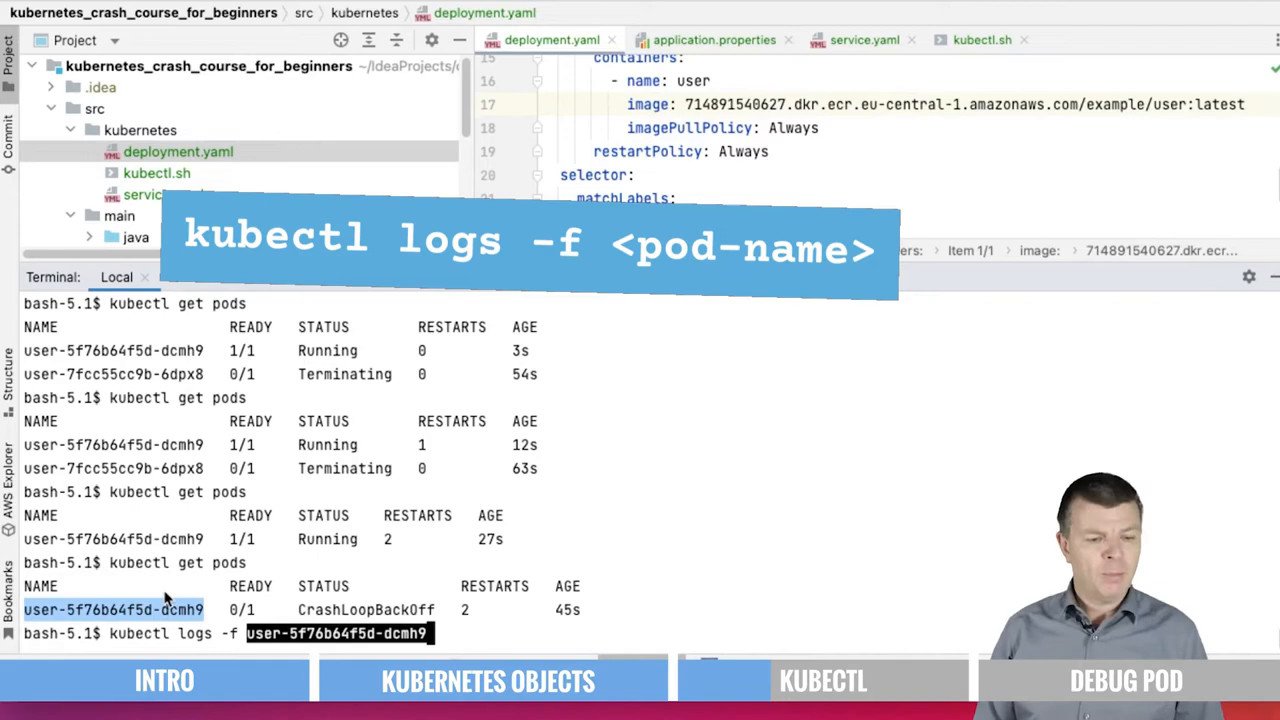
key(Return)
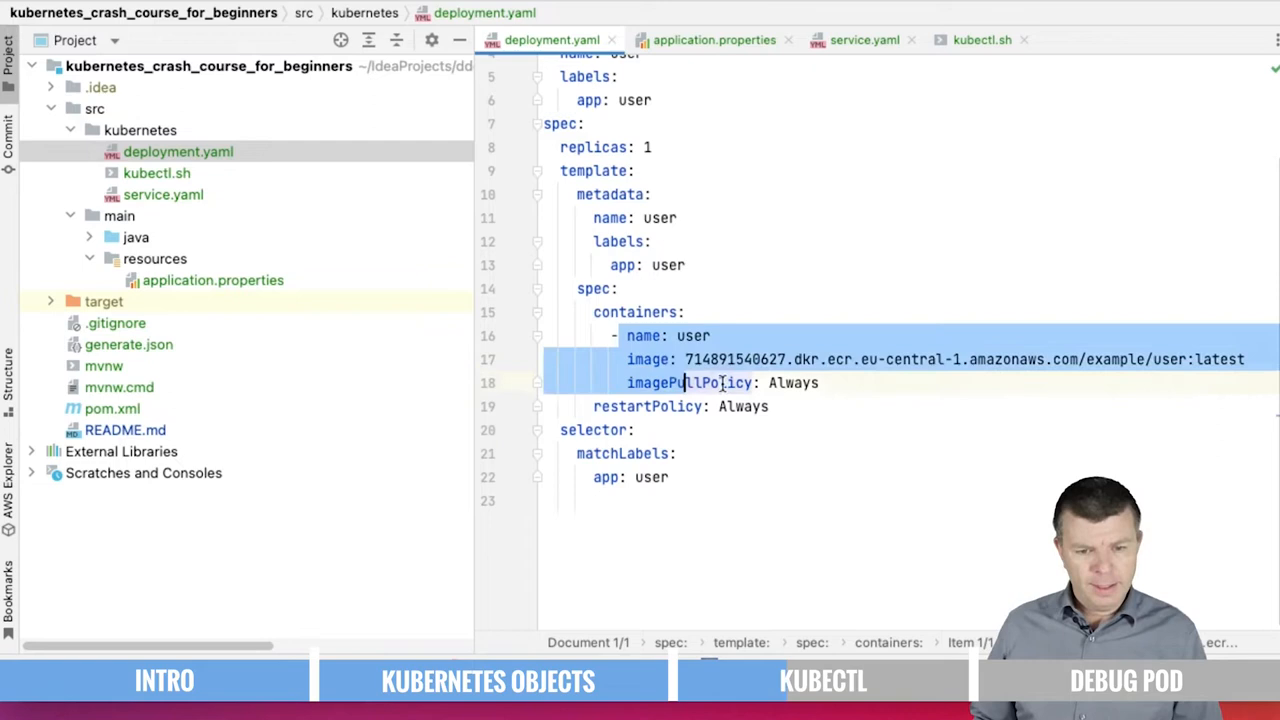
Add an env: block with a name entry under the user container.
click(212, 280)
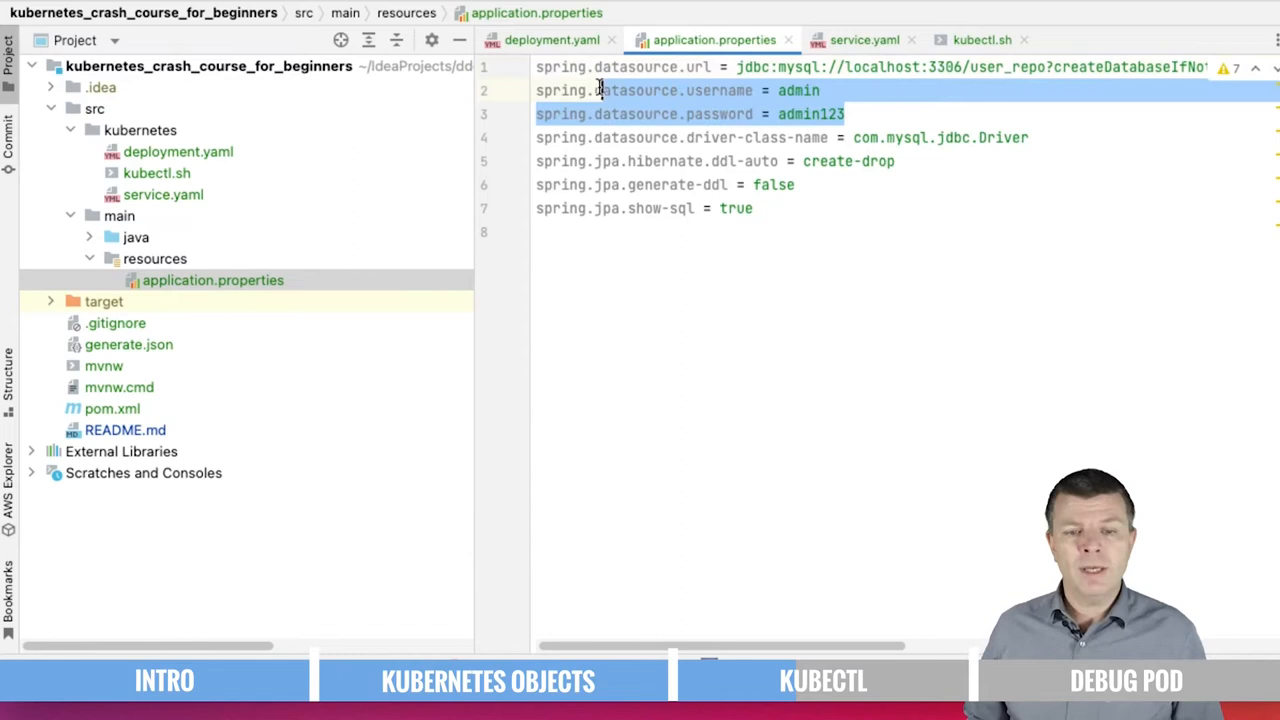
click(551, 40)
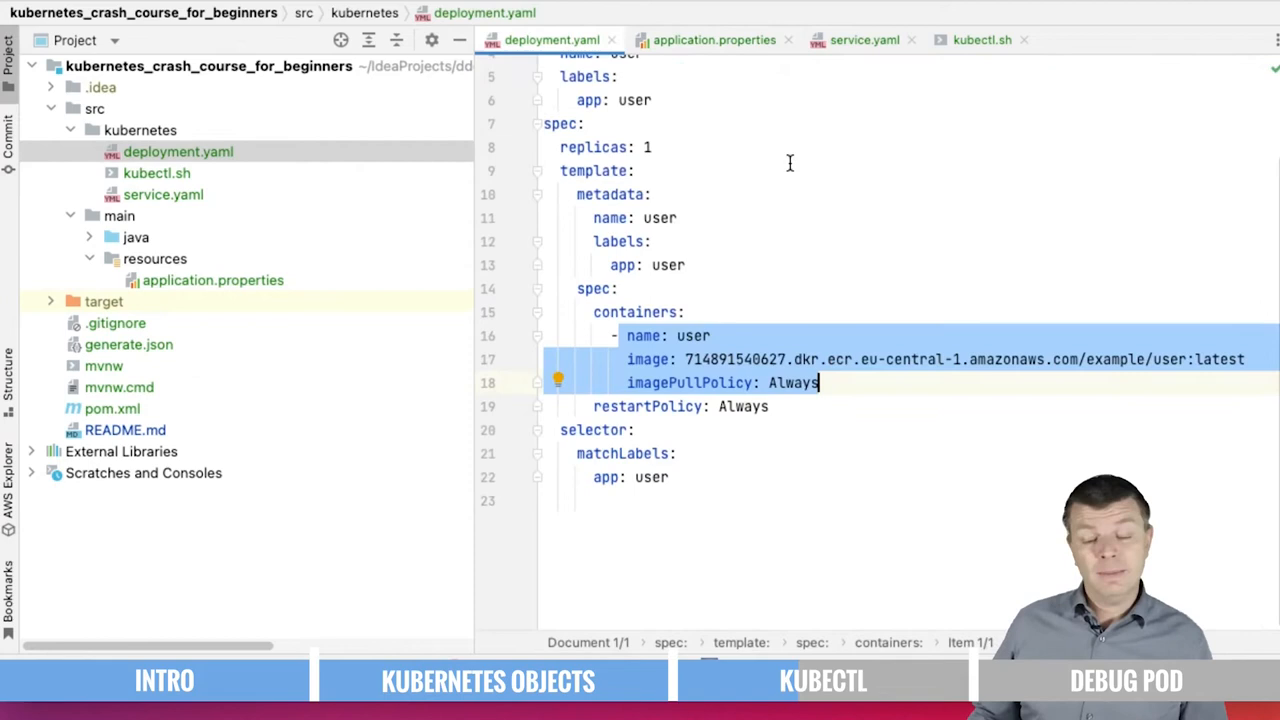
key(Enter)
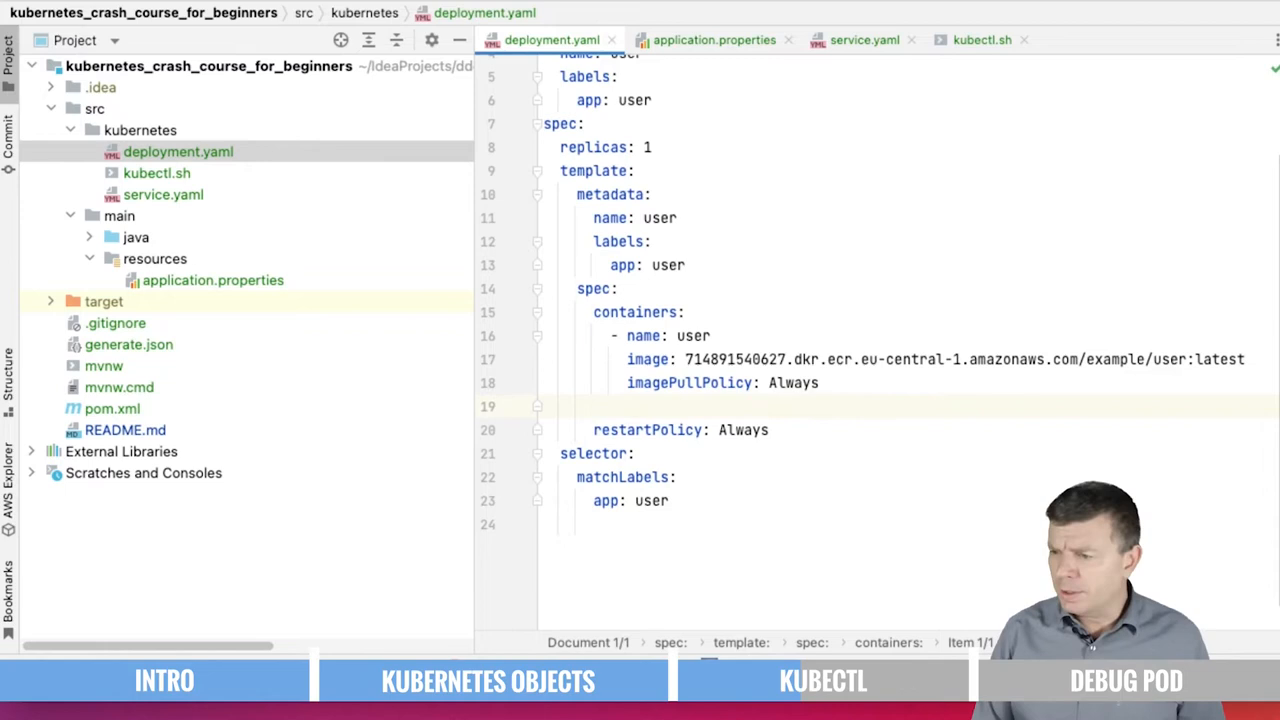
text(env:)
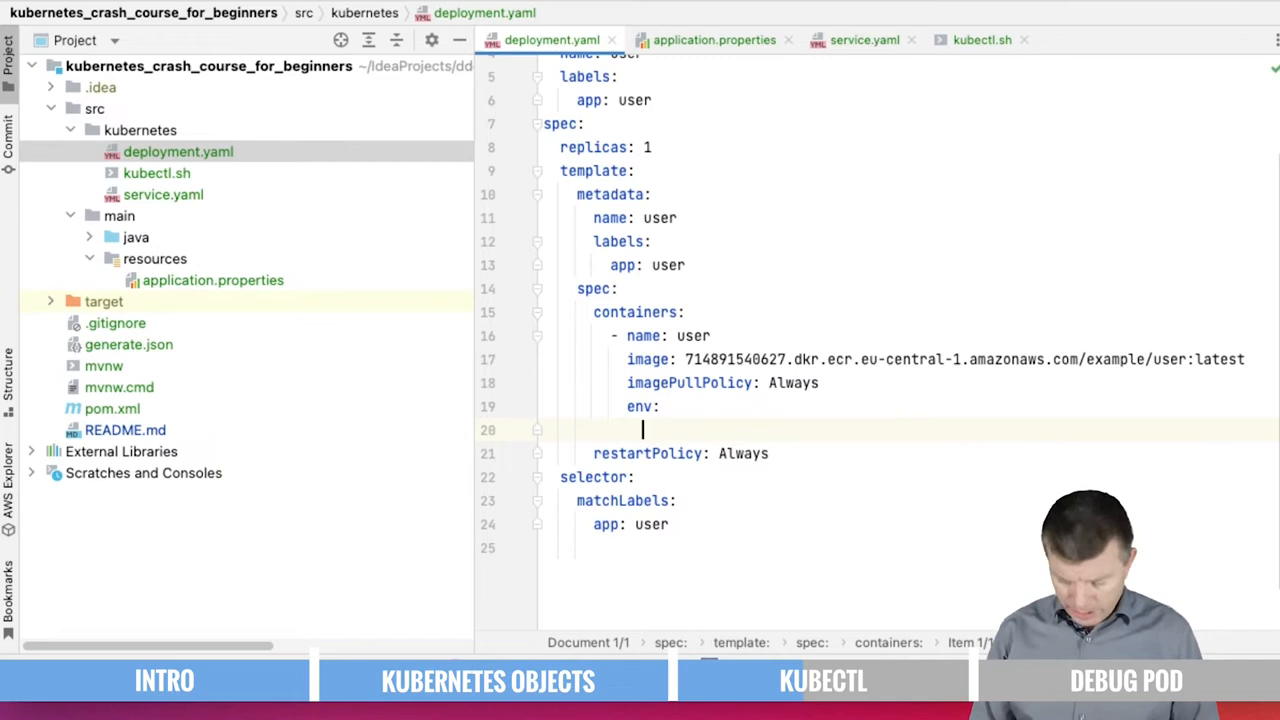
text(- name: user-5f76b64f5d-dcmh9)
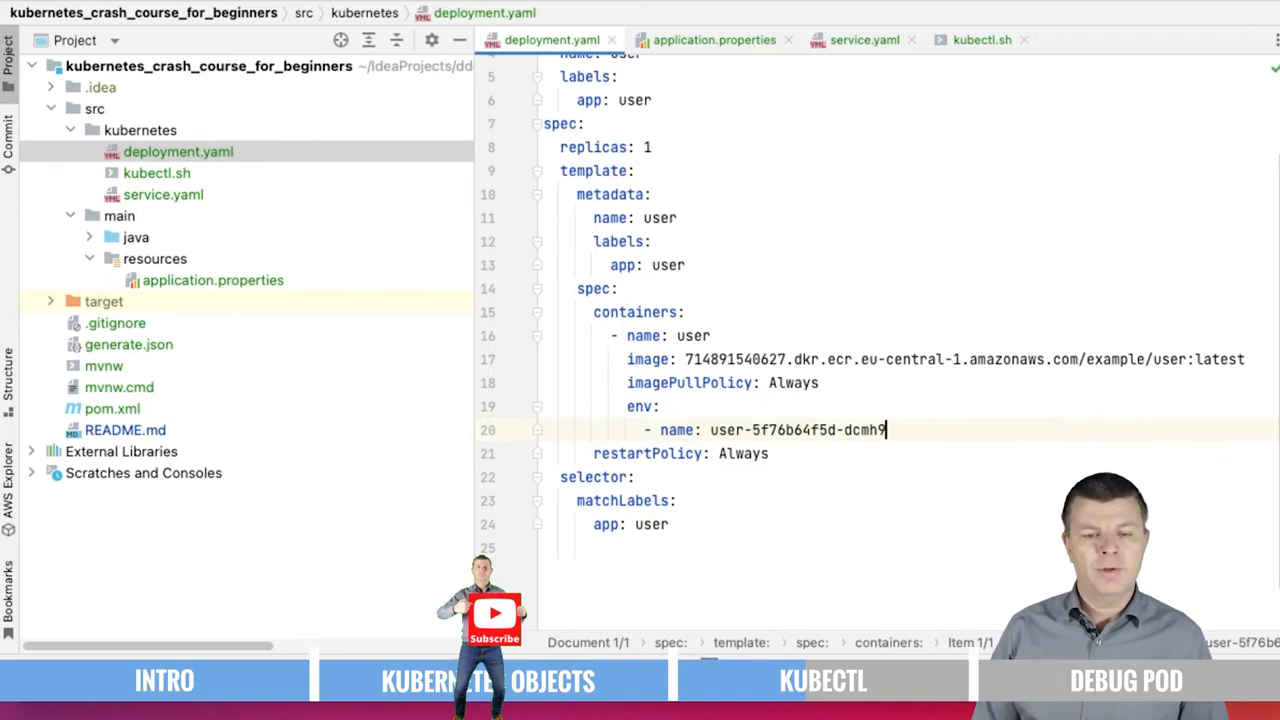
Check application.properties and type the quoted jdbc:mysql datasource URL as the env value.
click(712, 40)
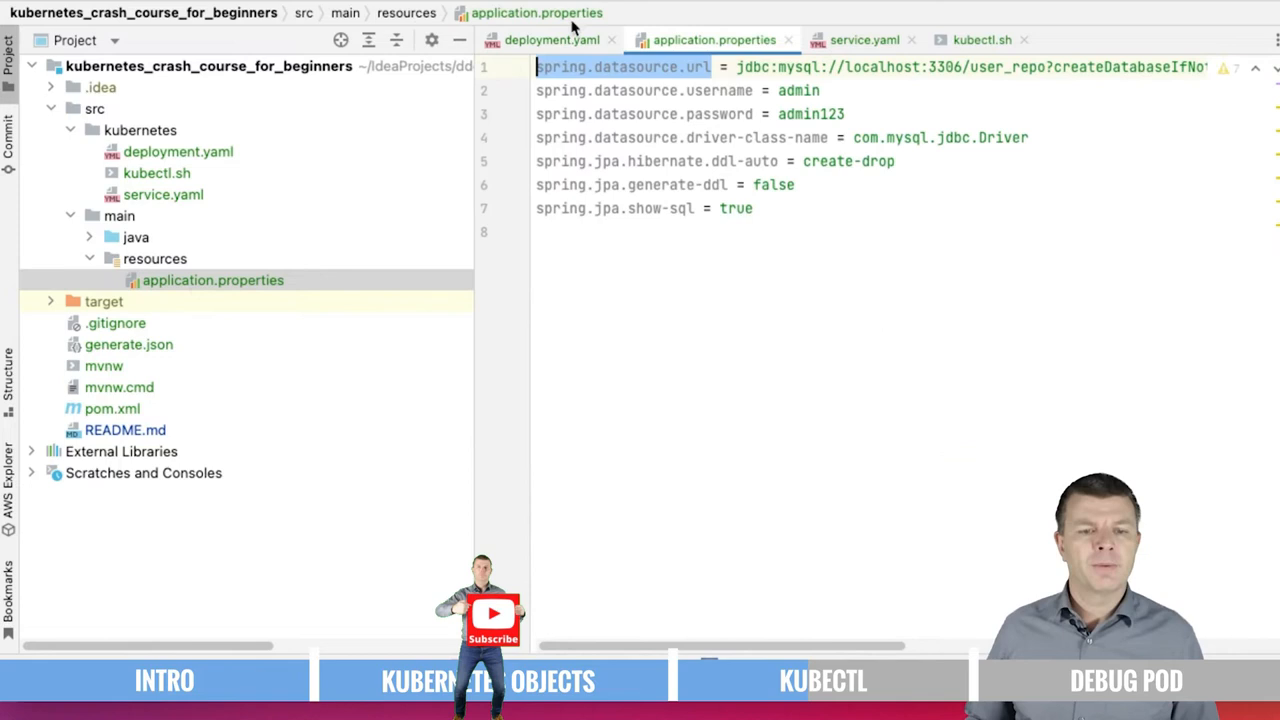
click(551, 40)
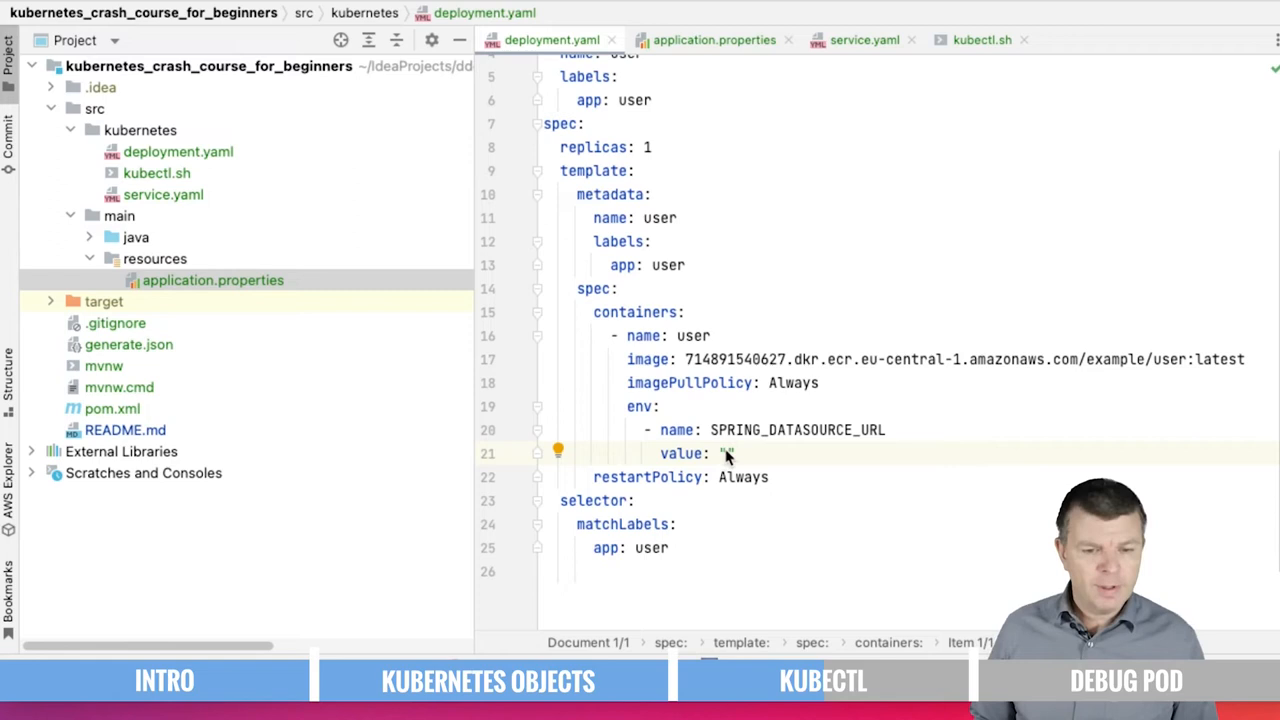
text("jdbc:mysql://localhost-2.cfqmd4xjjabv.eu-central-1.rds.amazonaws.com:3306/us)
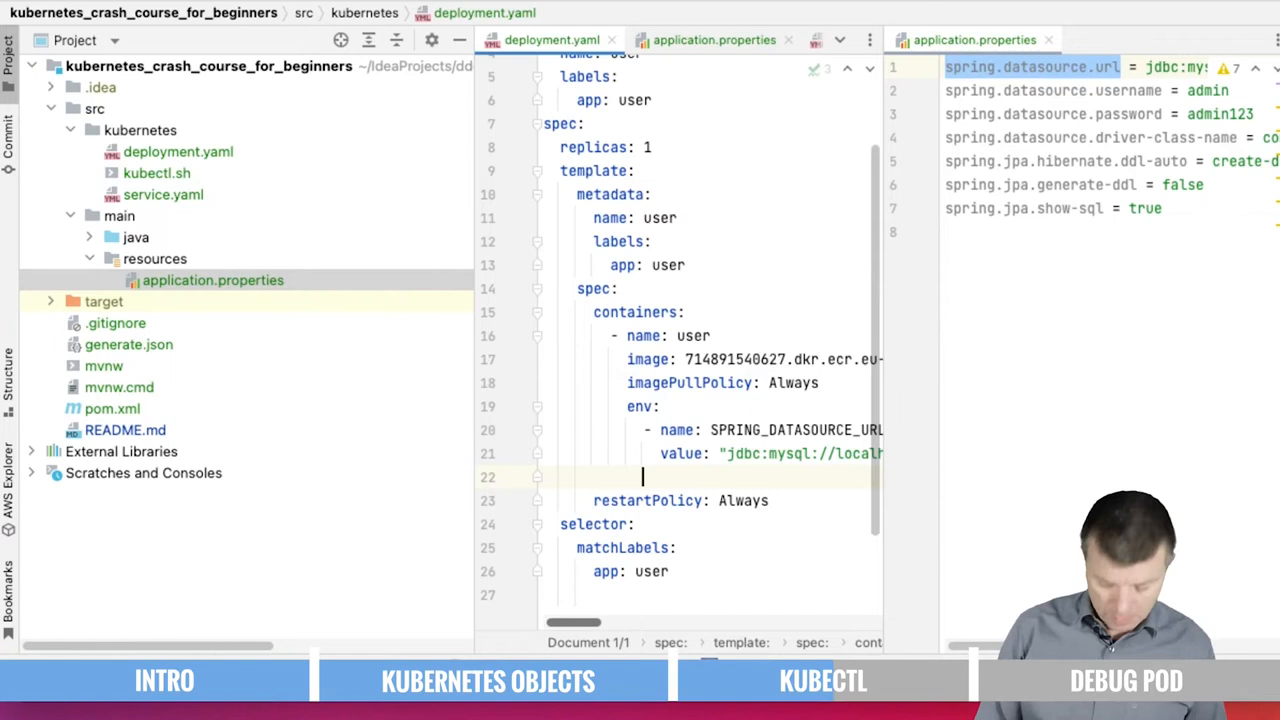
Add SPRING_DATASOURCE_USERNAME and password env entries with 'admin'-based values.
text(- name: SPRING_)
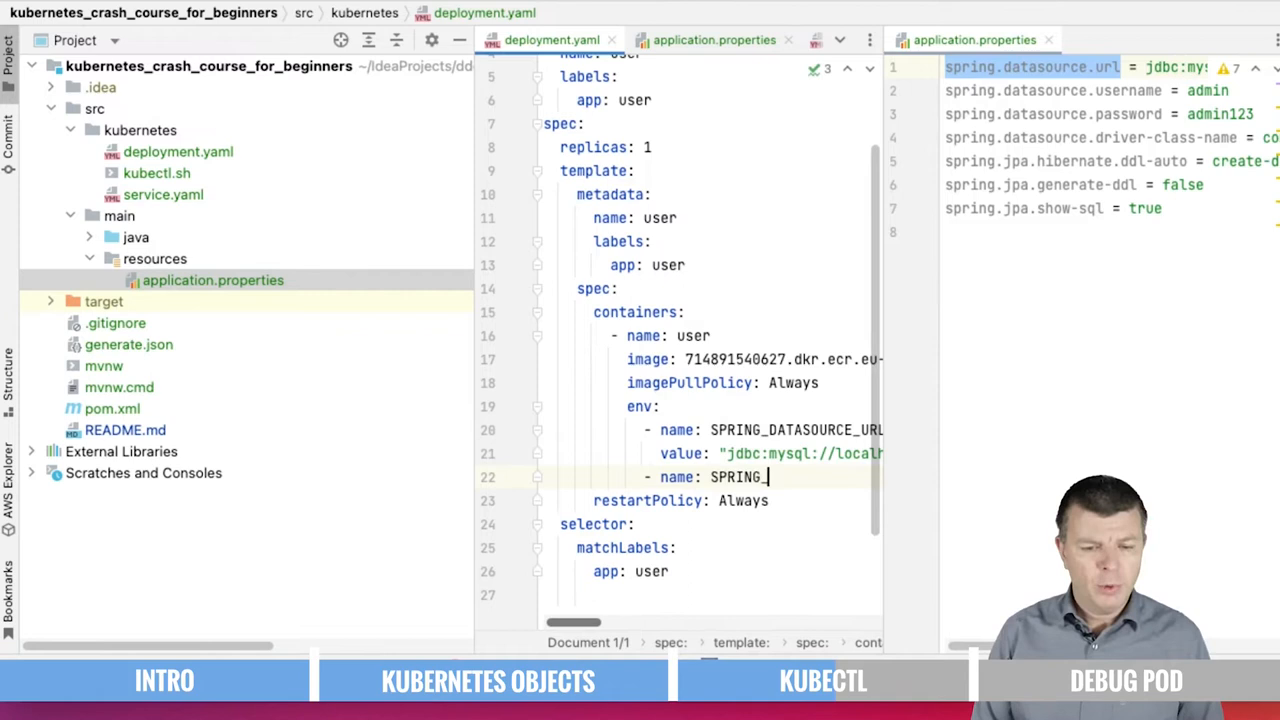
text(DATASOURCE_USERNAME)
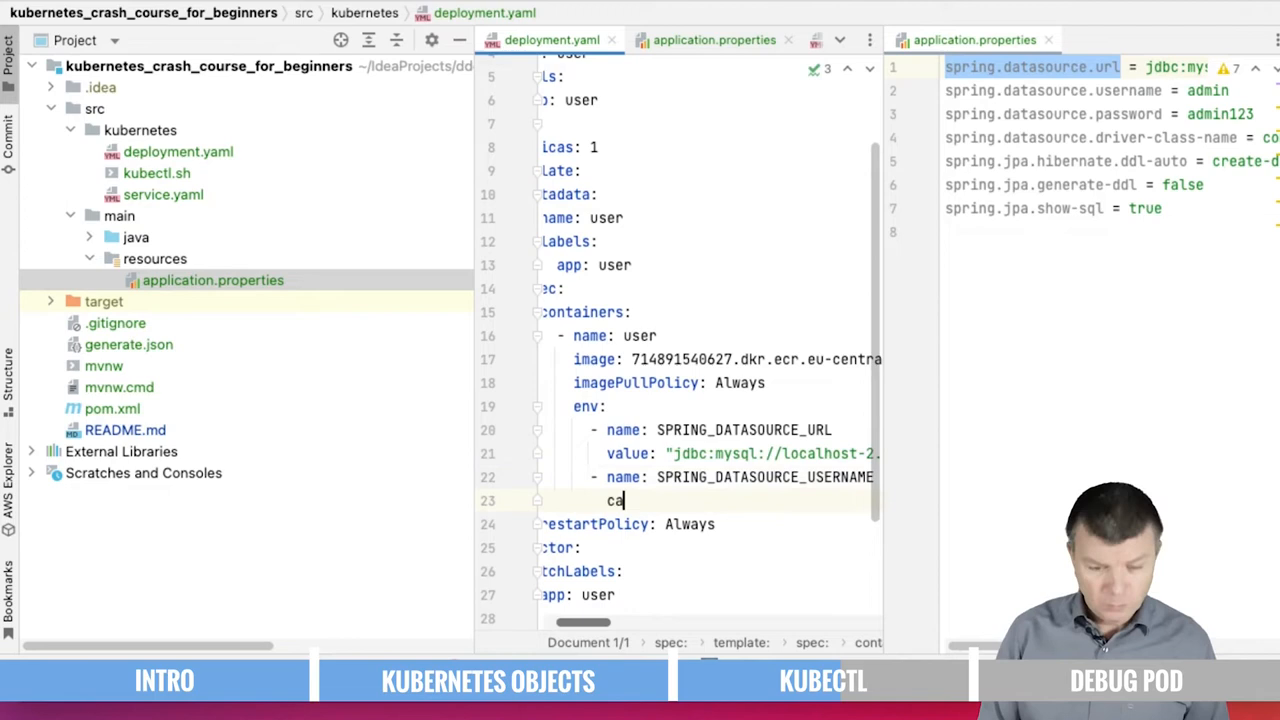
text(value: "admin")
text(-)
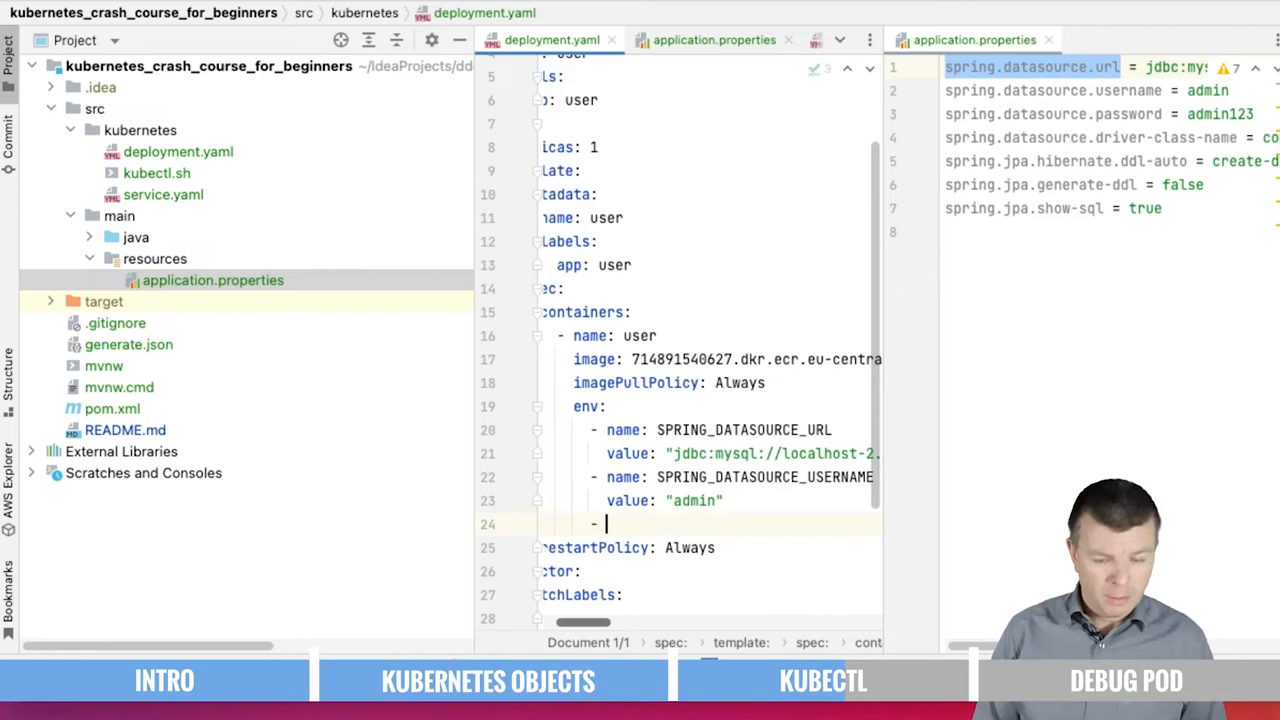
text(name: SPRING_)
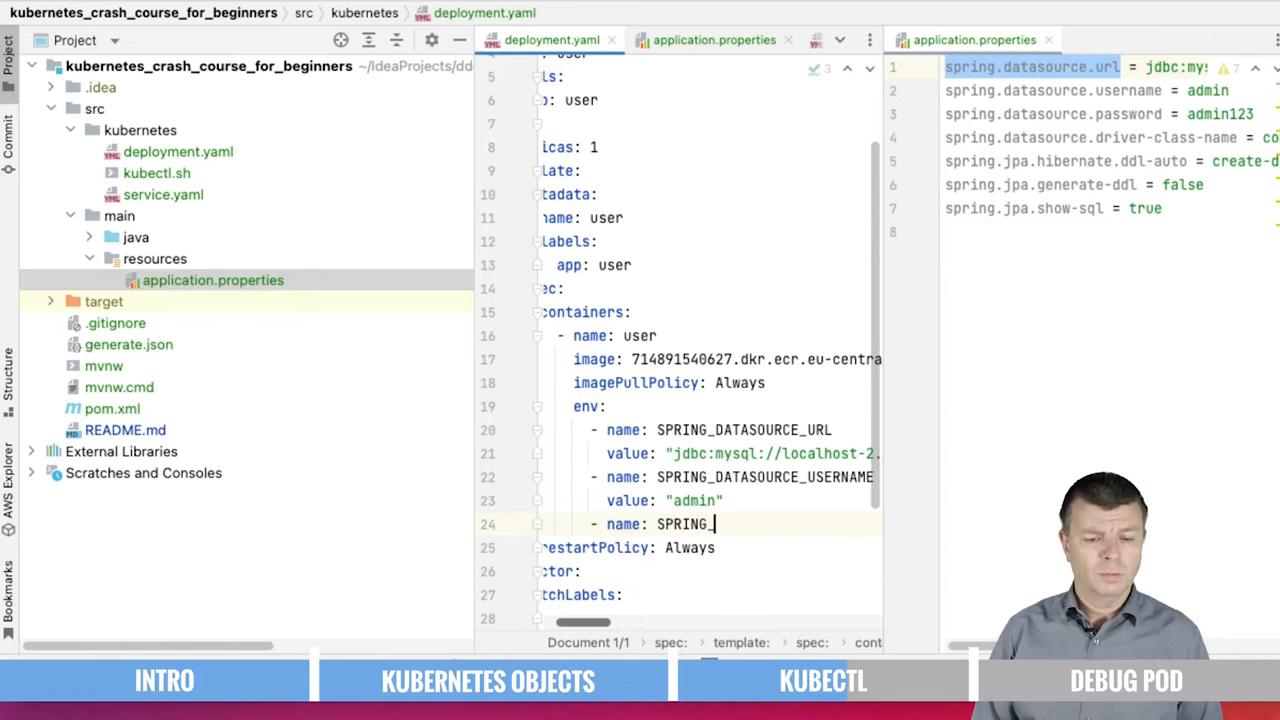
text(DATASOIURCE_PASSWORD)
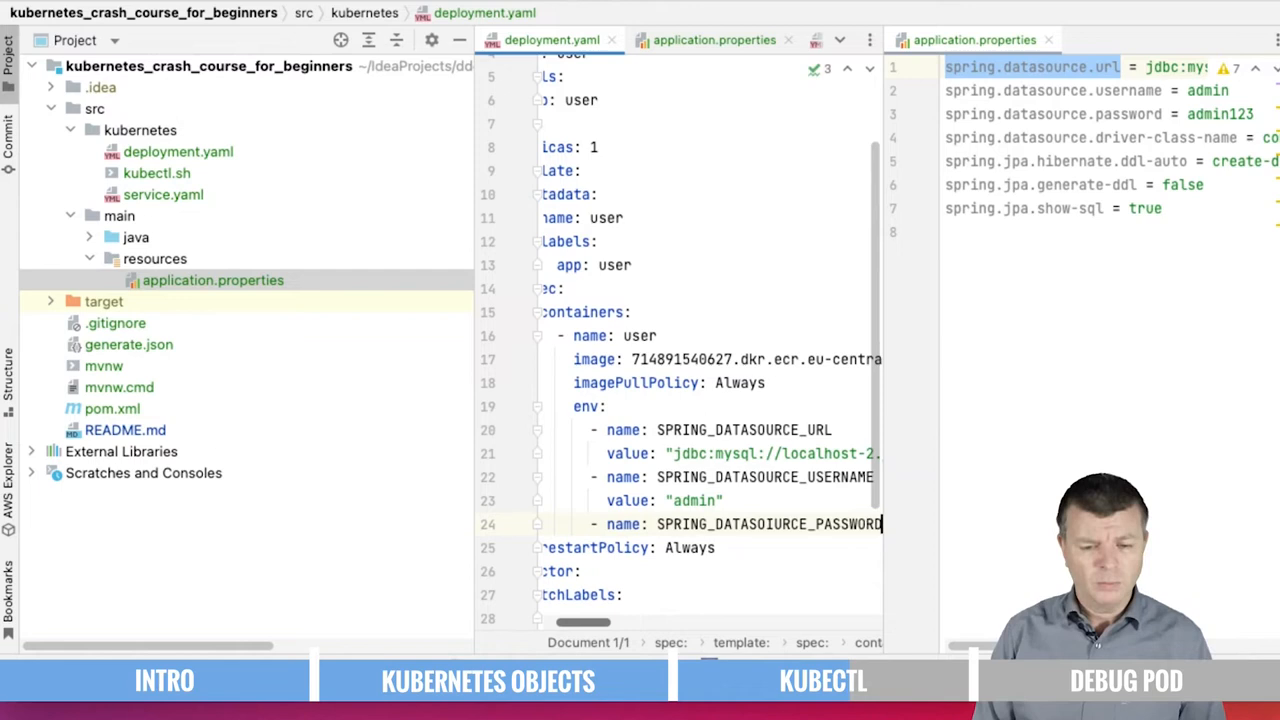
text(value: "admin")
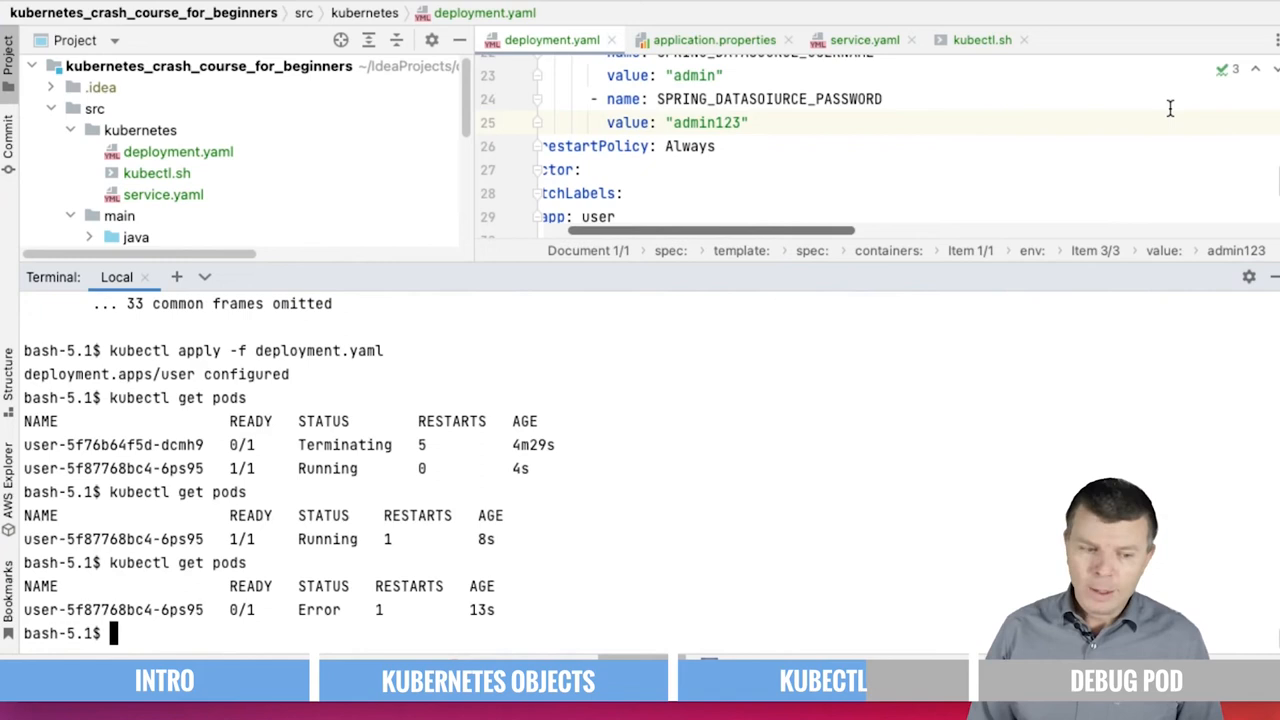
Check the pods with kubectl get pods after reapplying.
text(kubectl get po)
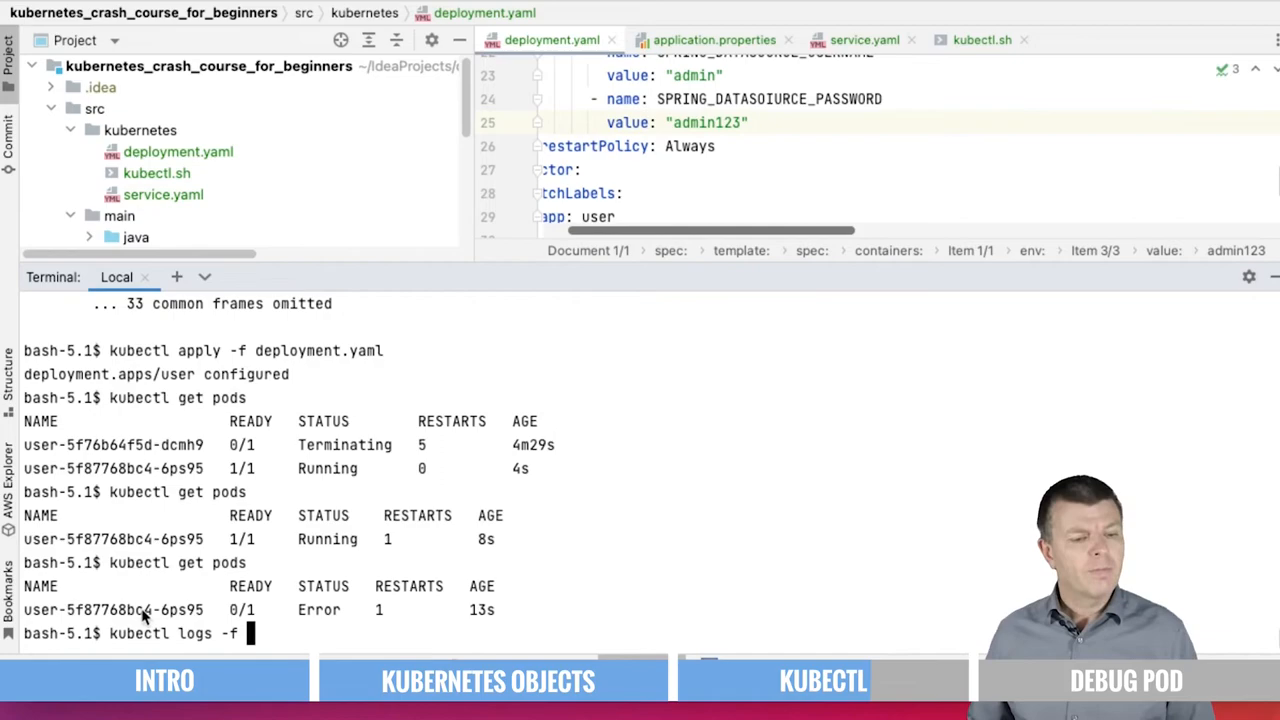
Run the logs command on the errored pod and scroll through the exception.
key(Return)
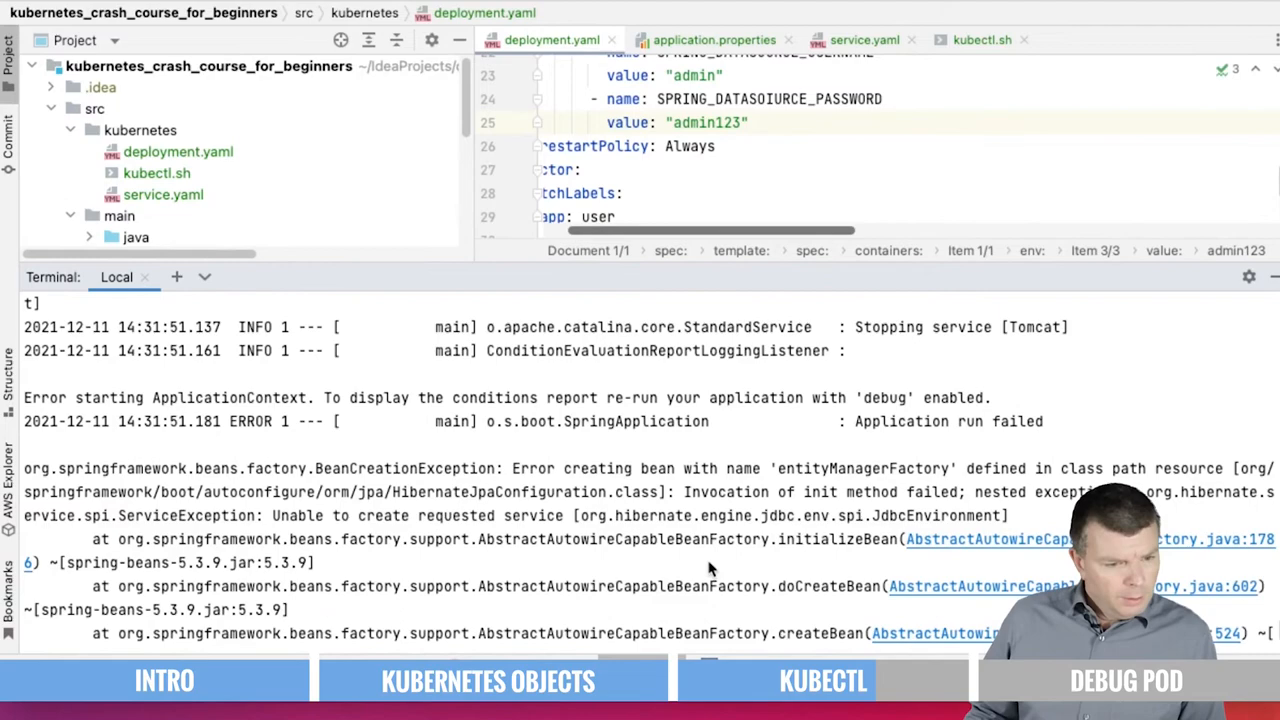
scroll(down, 3)
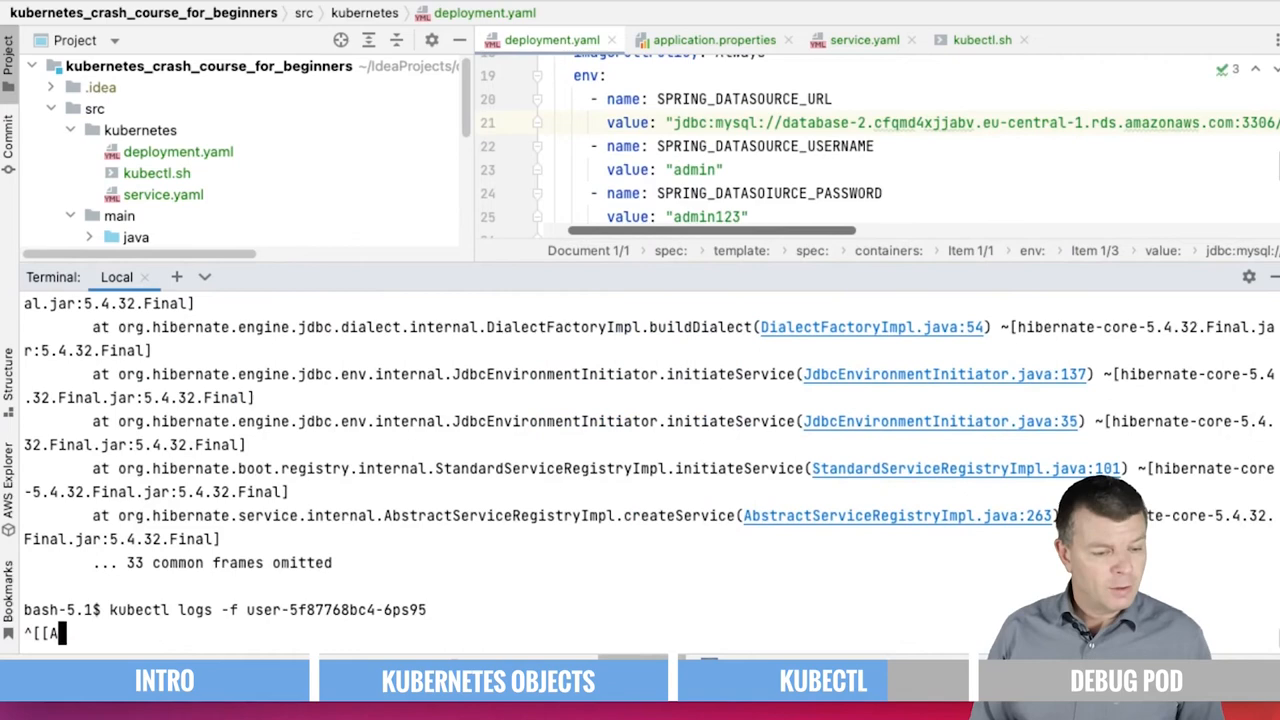
Reapply deployment.yaml with the RDS URL and start a kubectl command on the new pod.
text(kubectl apply -f deployment.yaml)
text(kubectl get pods)
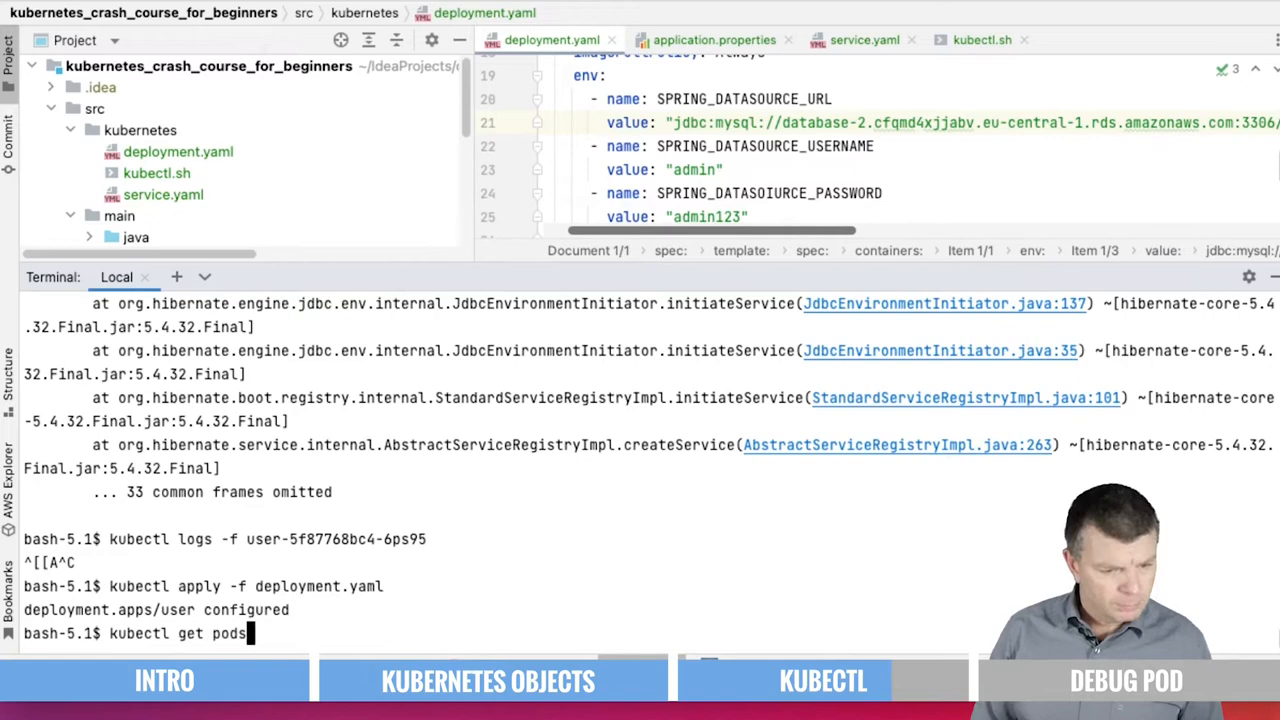
key(Return)
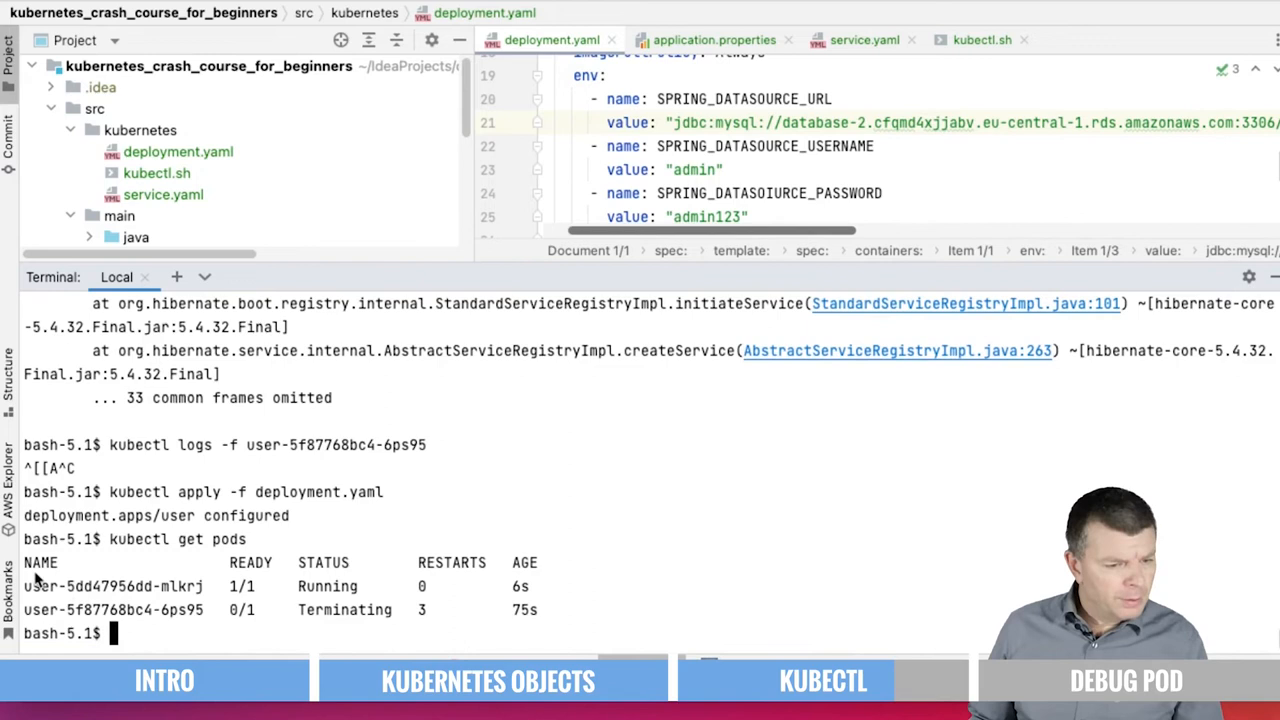
text(kubec)
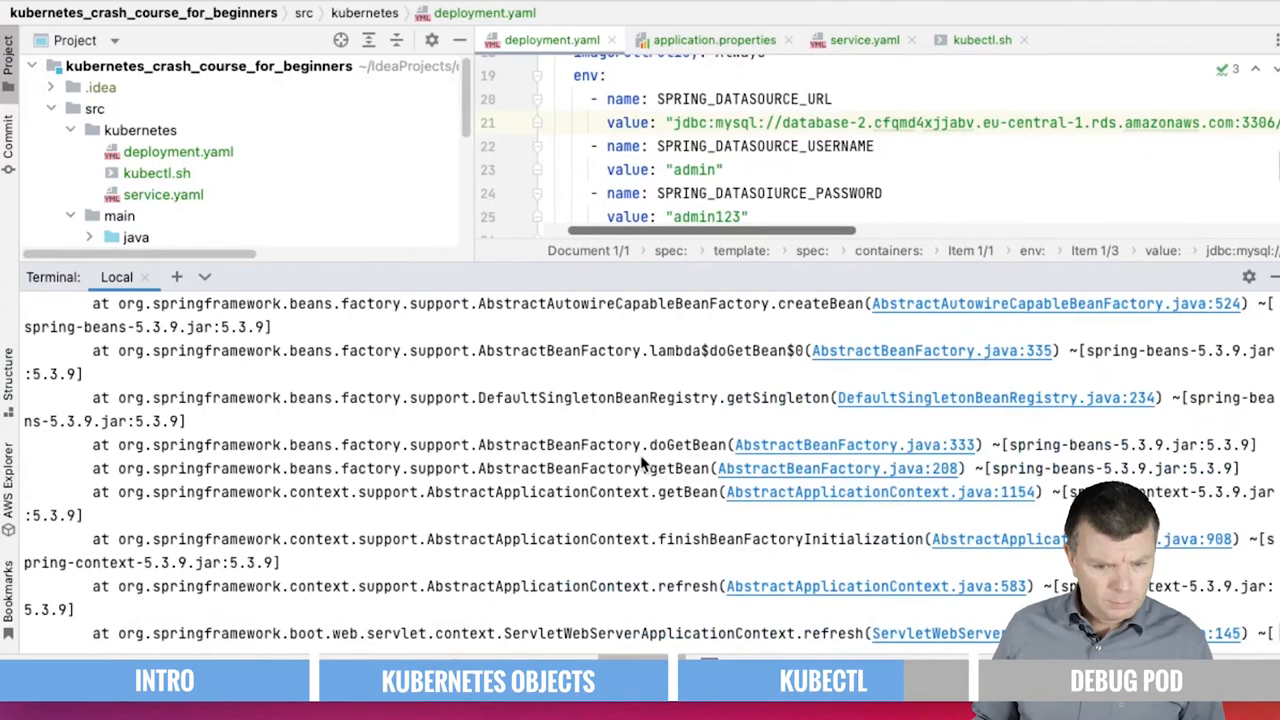
Scroll up to the admin access-denied error and fix the password variable name.
scroll(up, 3)
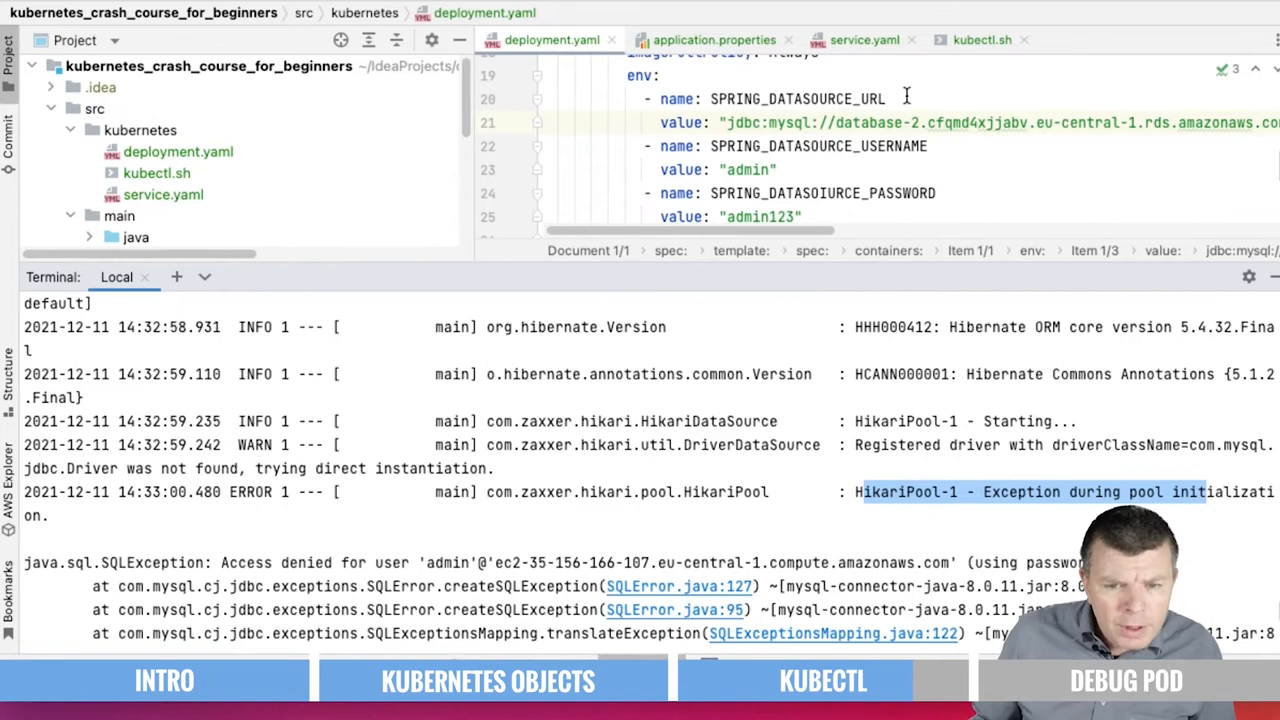
click(816, 193)
text(kubectl apply -f deployment.yaml)
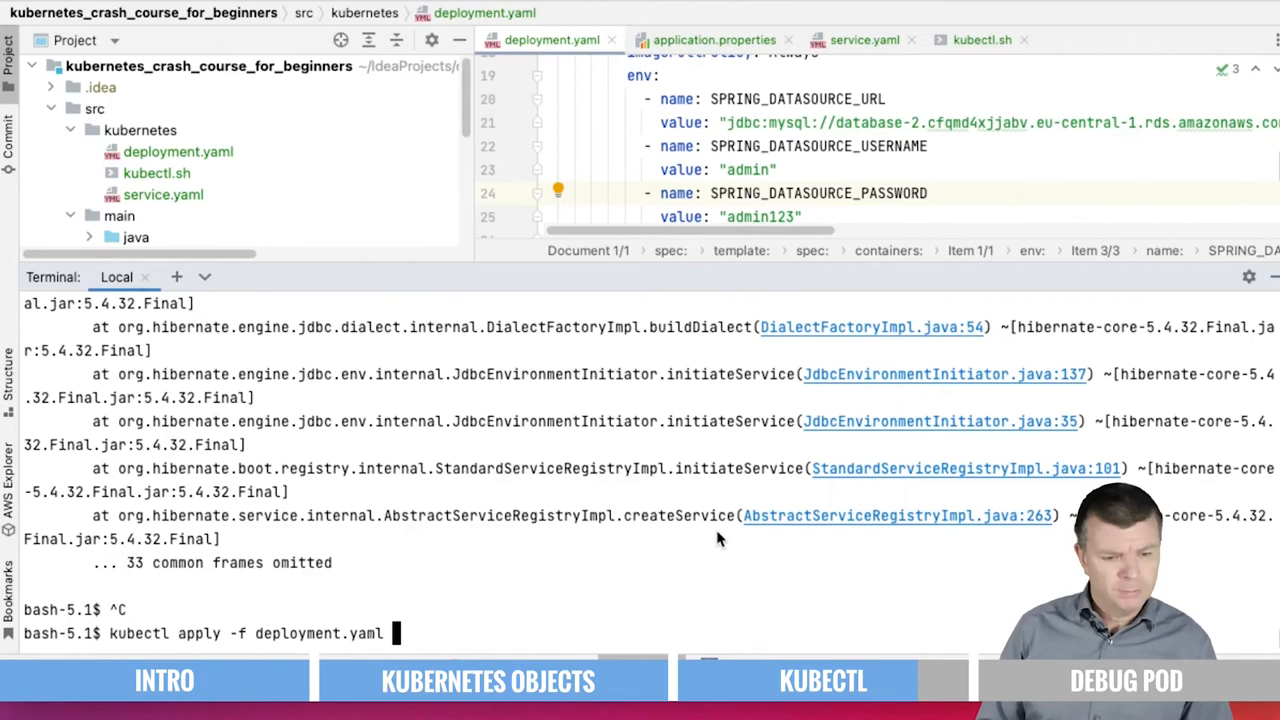
key(Return)
text(kubect)
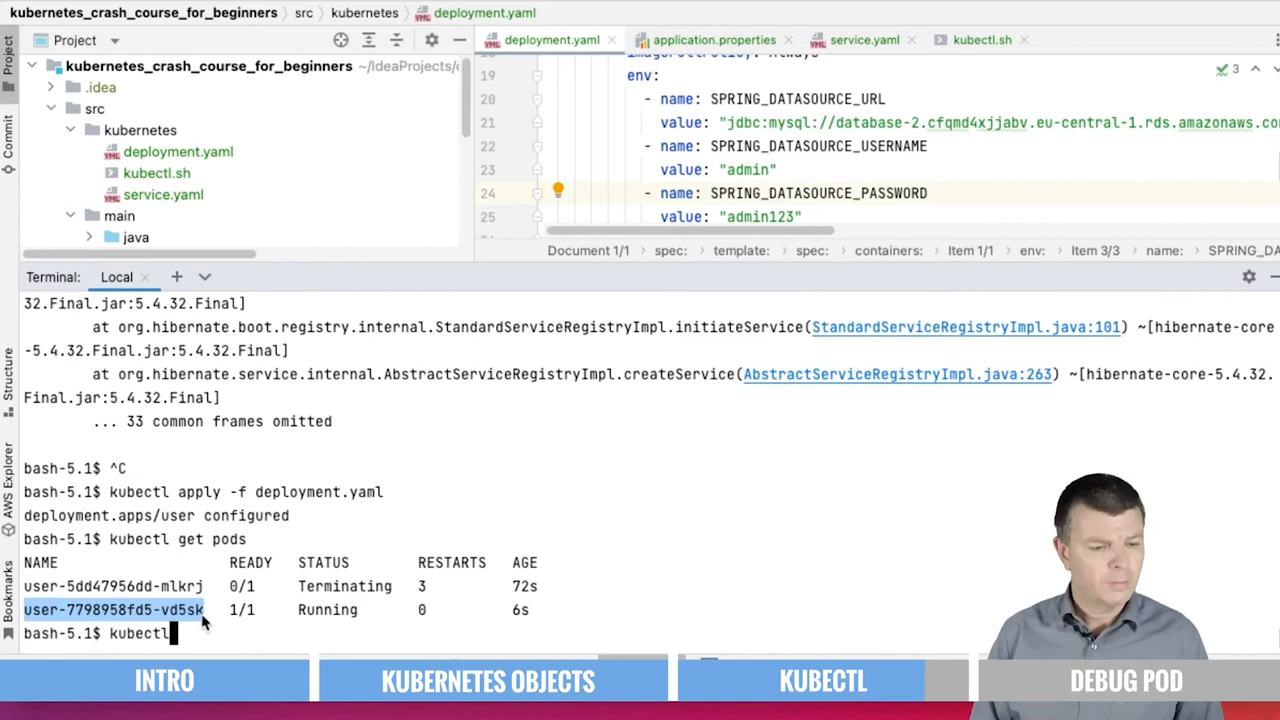
text(logs -f)
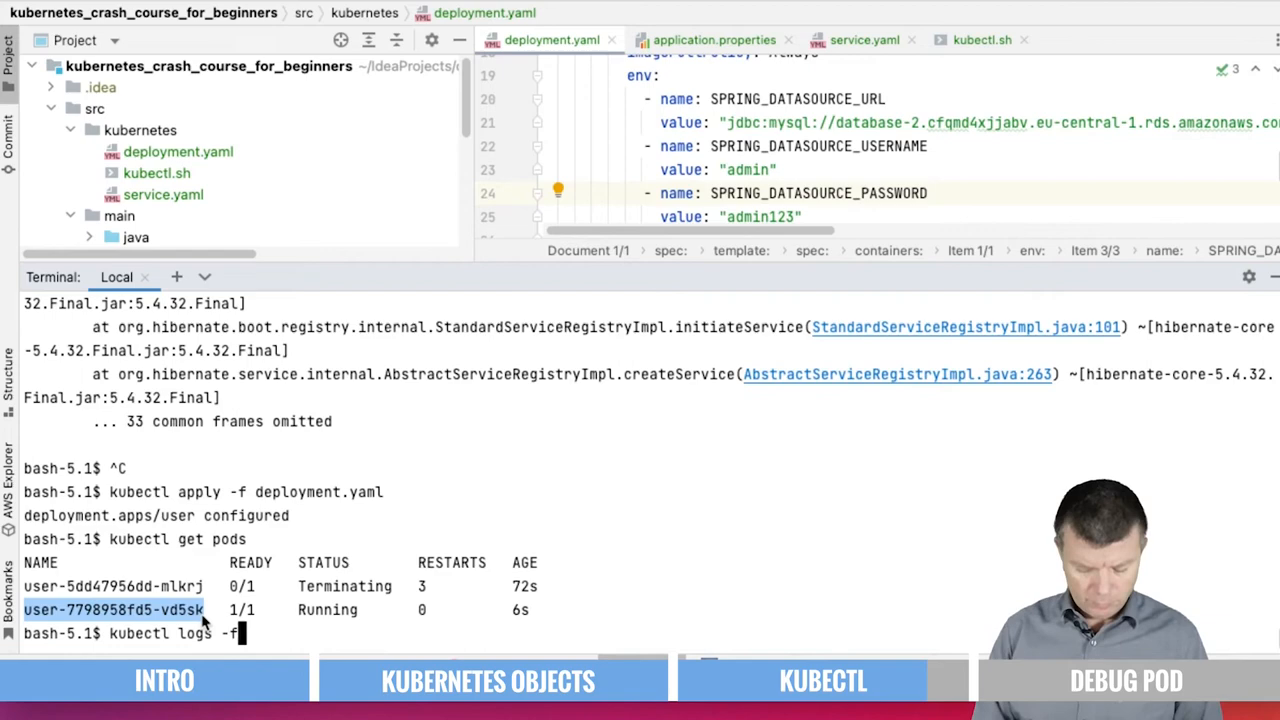
key(Return)
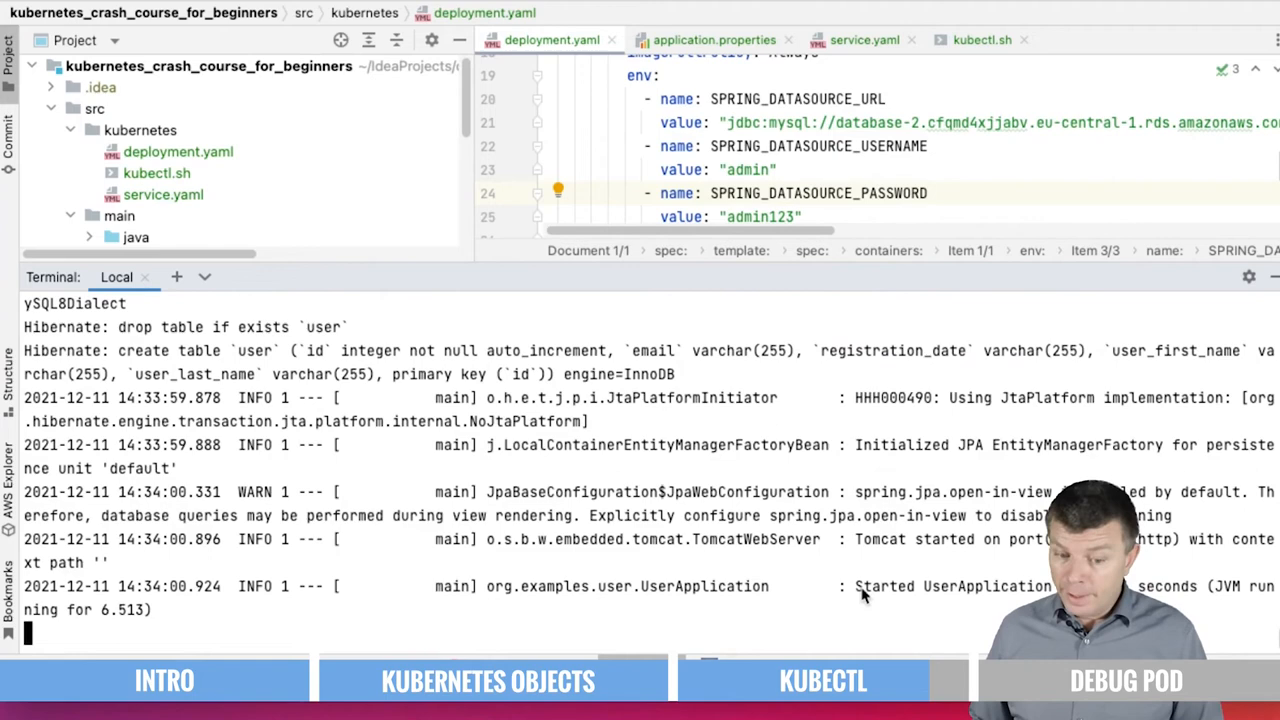
double_click(955, 586)
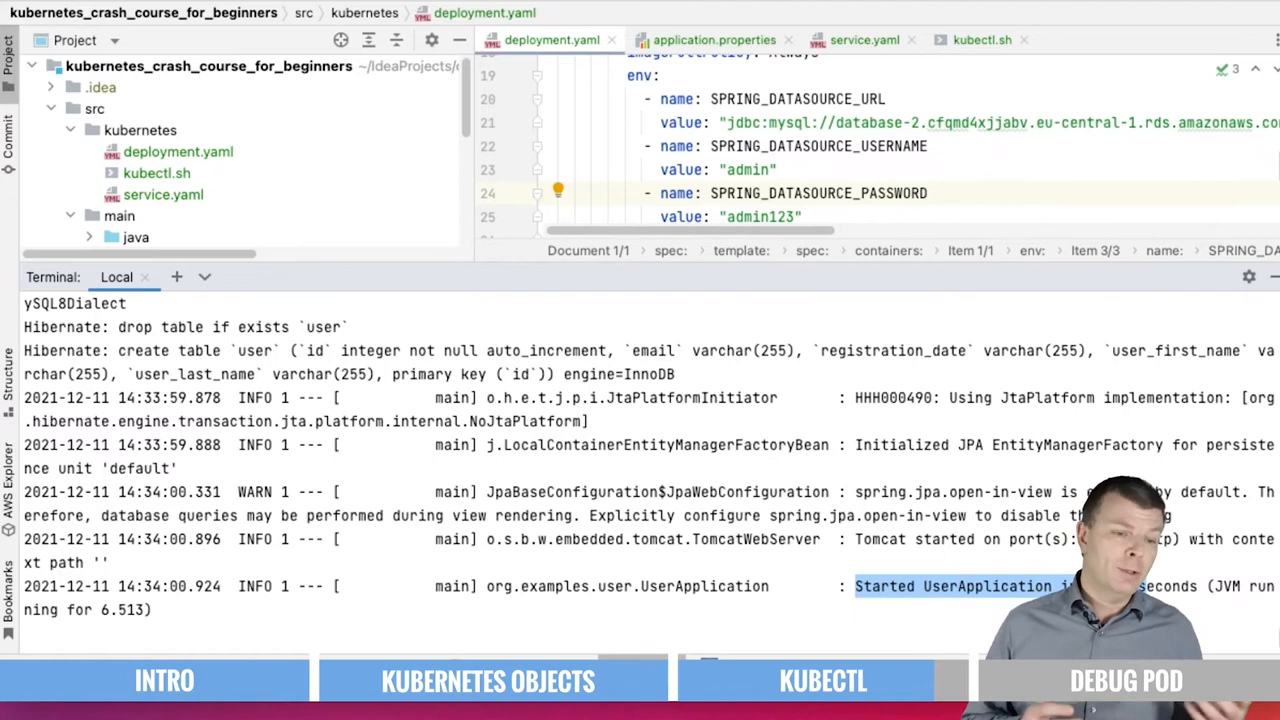
click(178, 151)
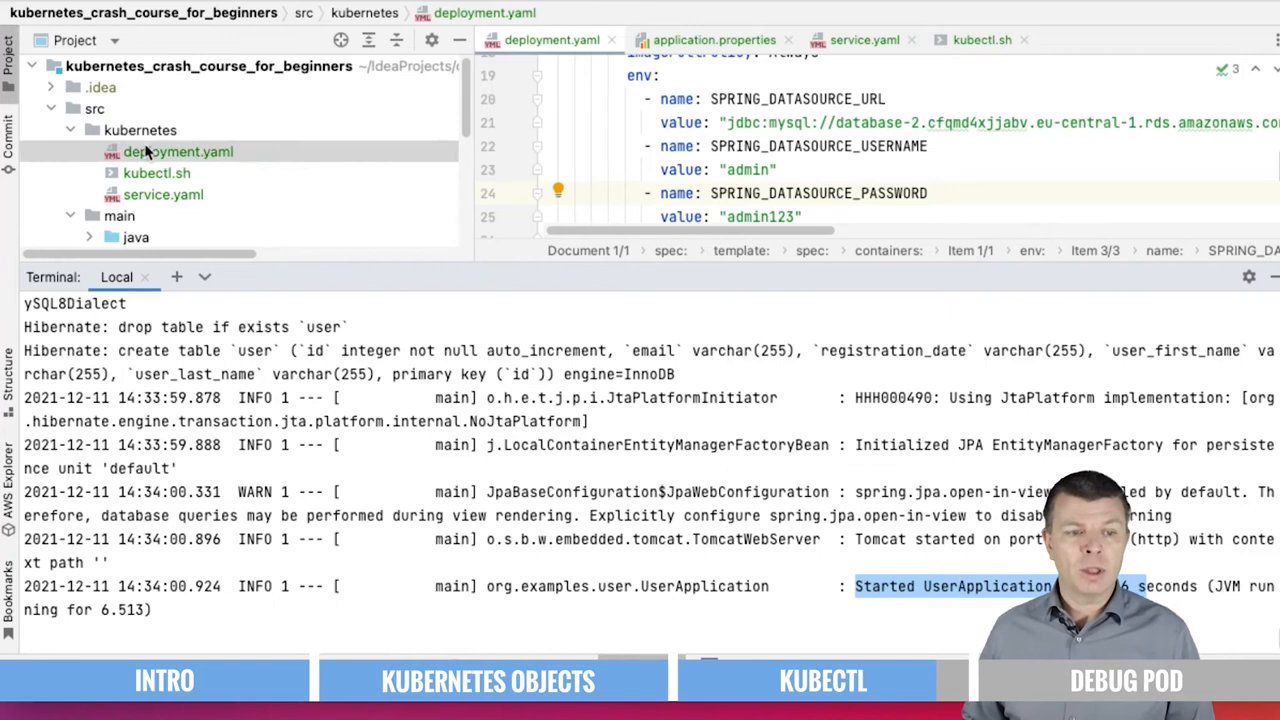
click(178, 151)
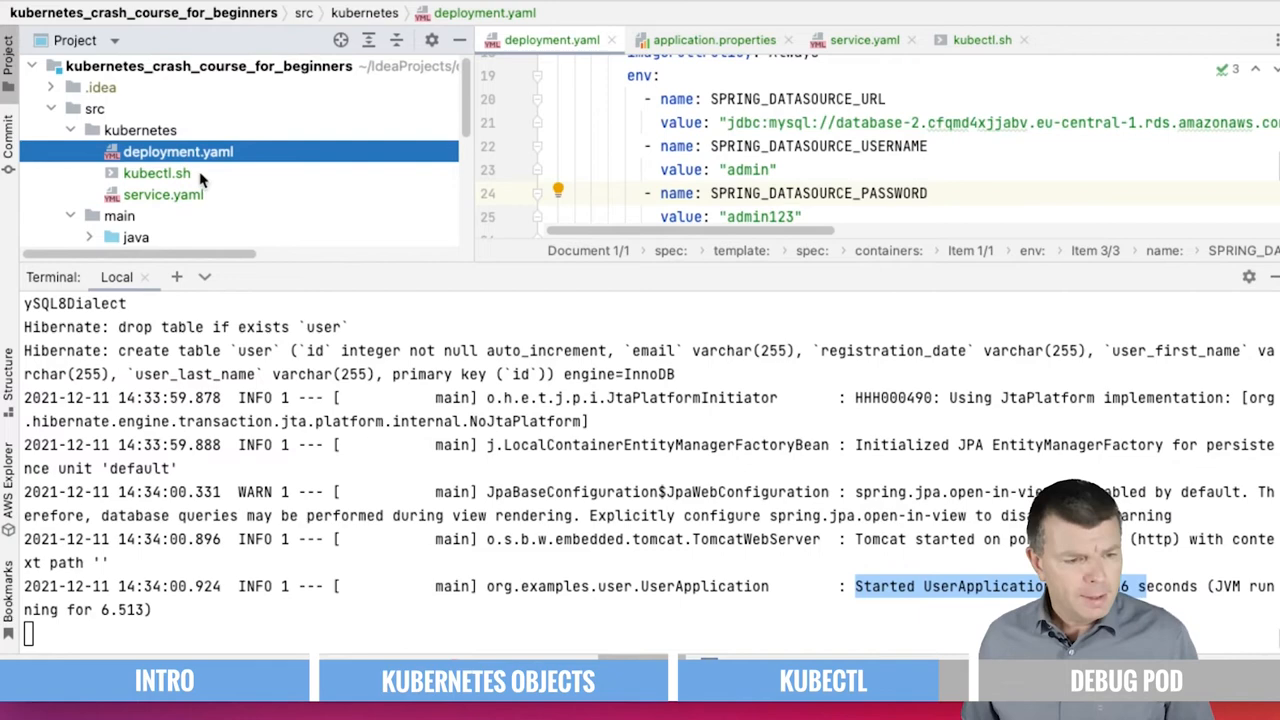
Open service.yaml, inspect its app: user selector and port 80, then go to the terminal.
click(163, 194)
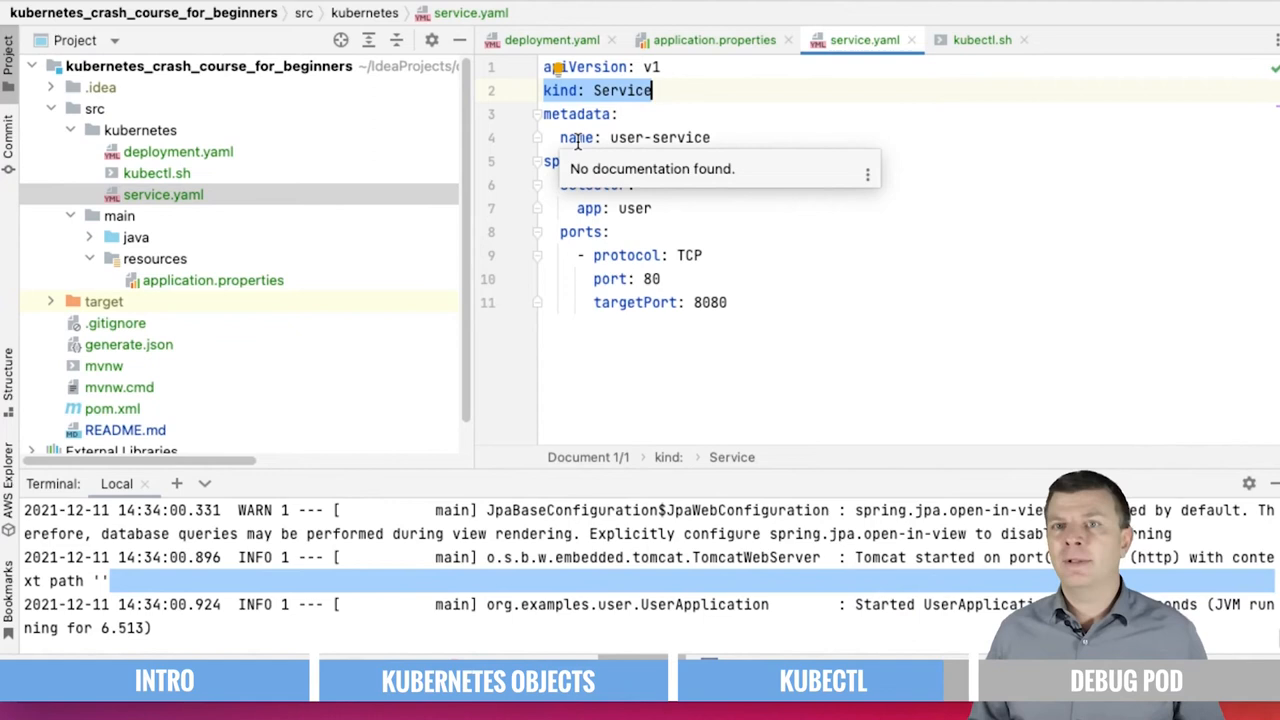
click(637, 208)
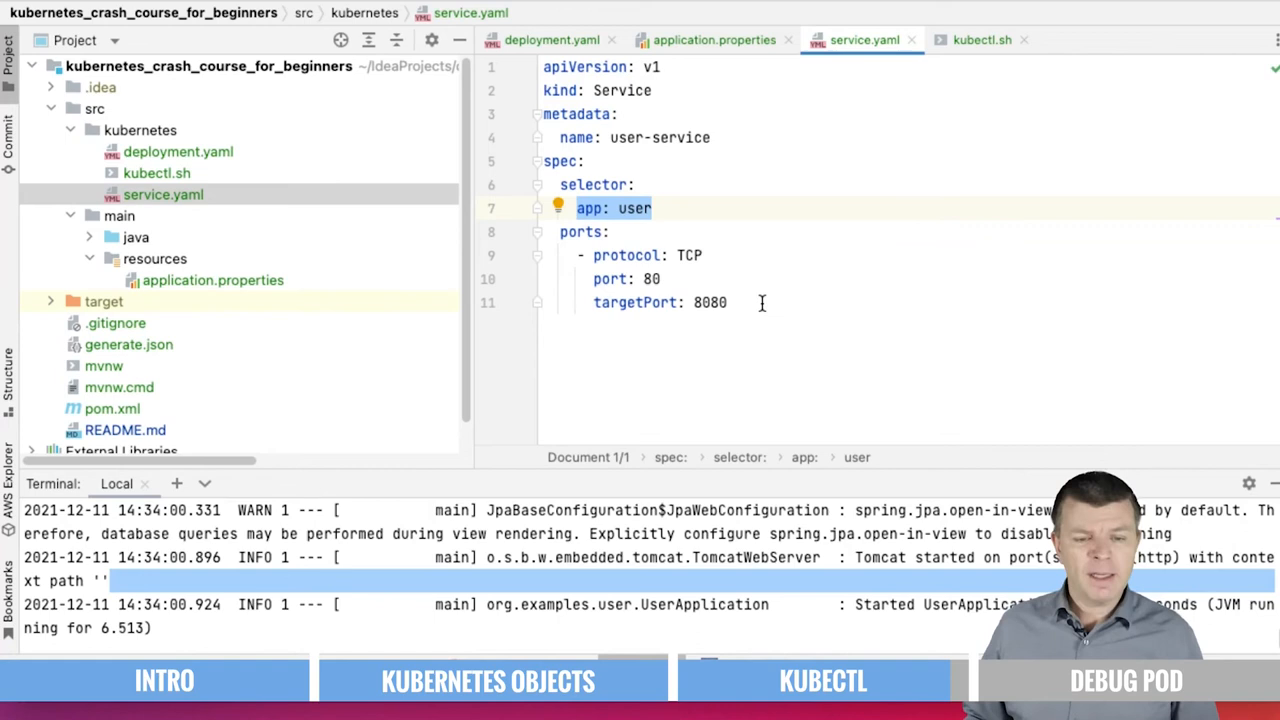
click(660, 279)
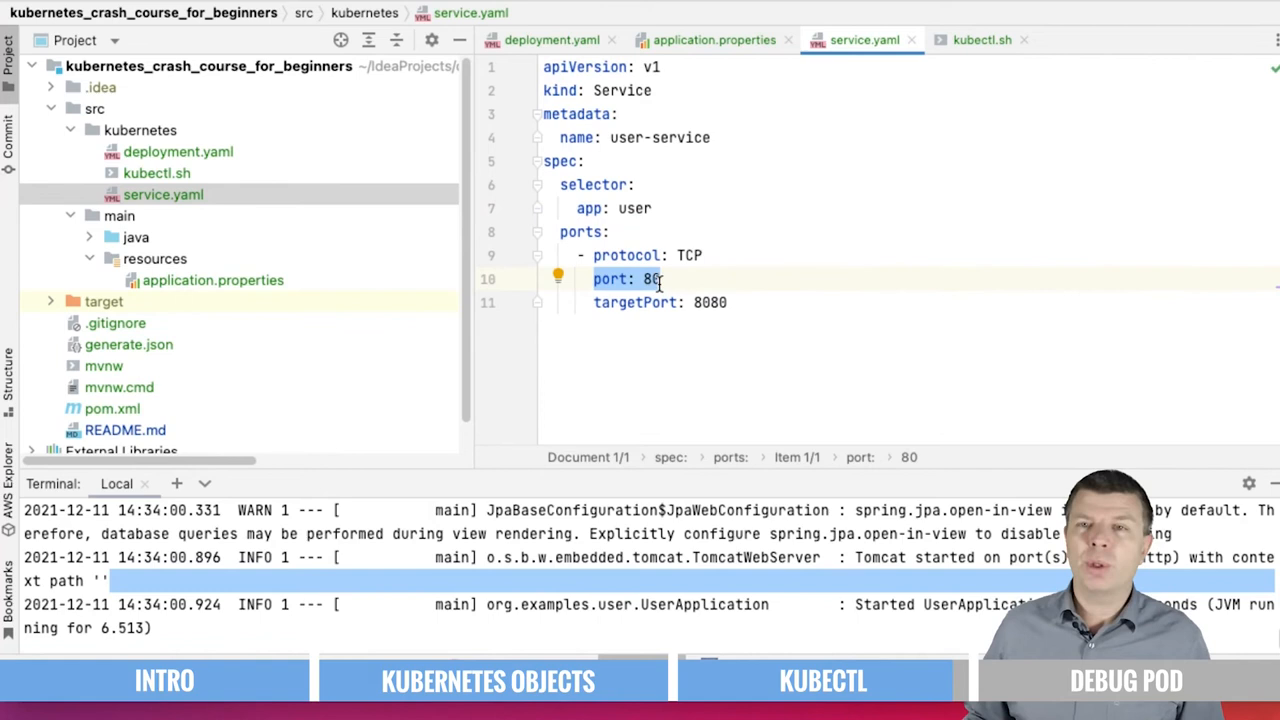
click(710, 302)
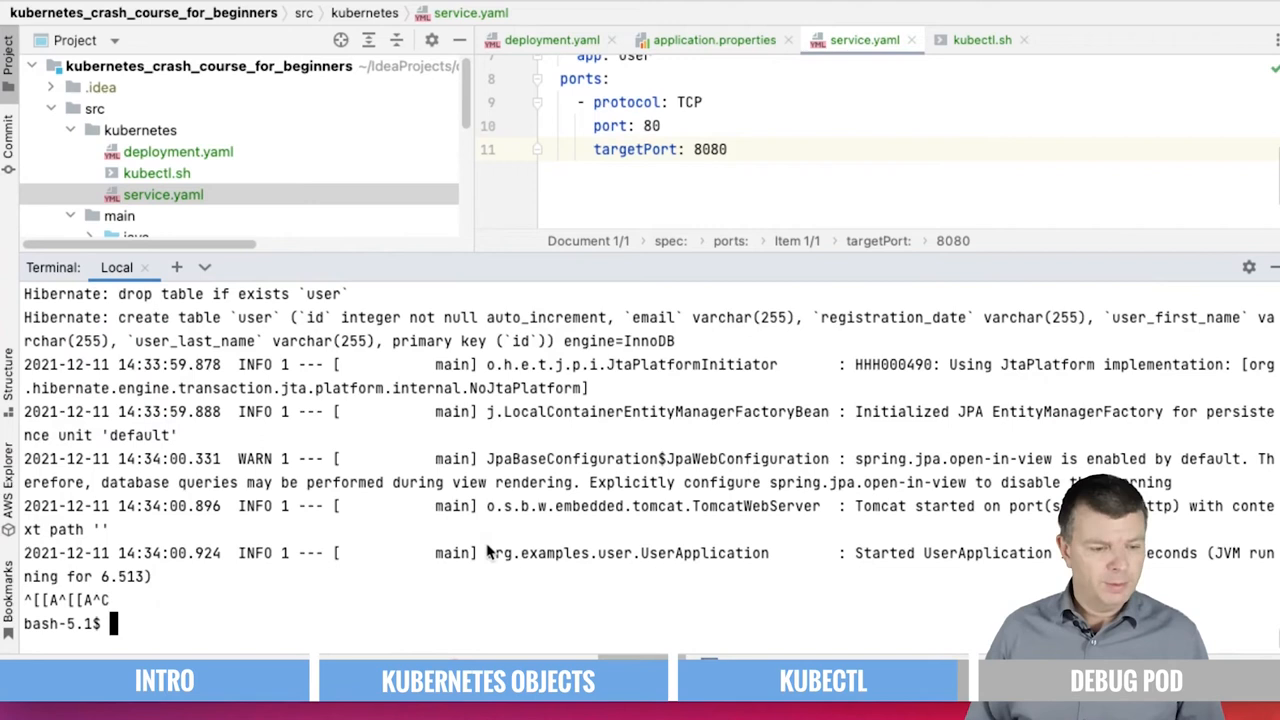
Apply service.yaml to create user-service, then list the cluster's services with kubectl get svc.
text(kubectl apply -f service.yaml)
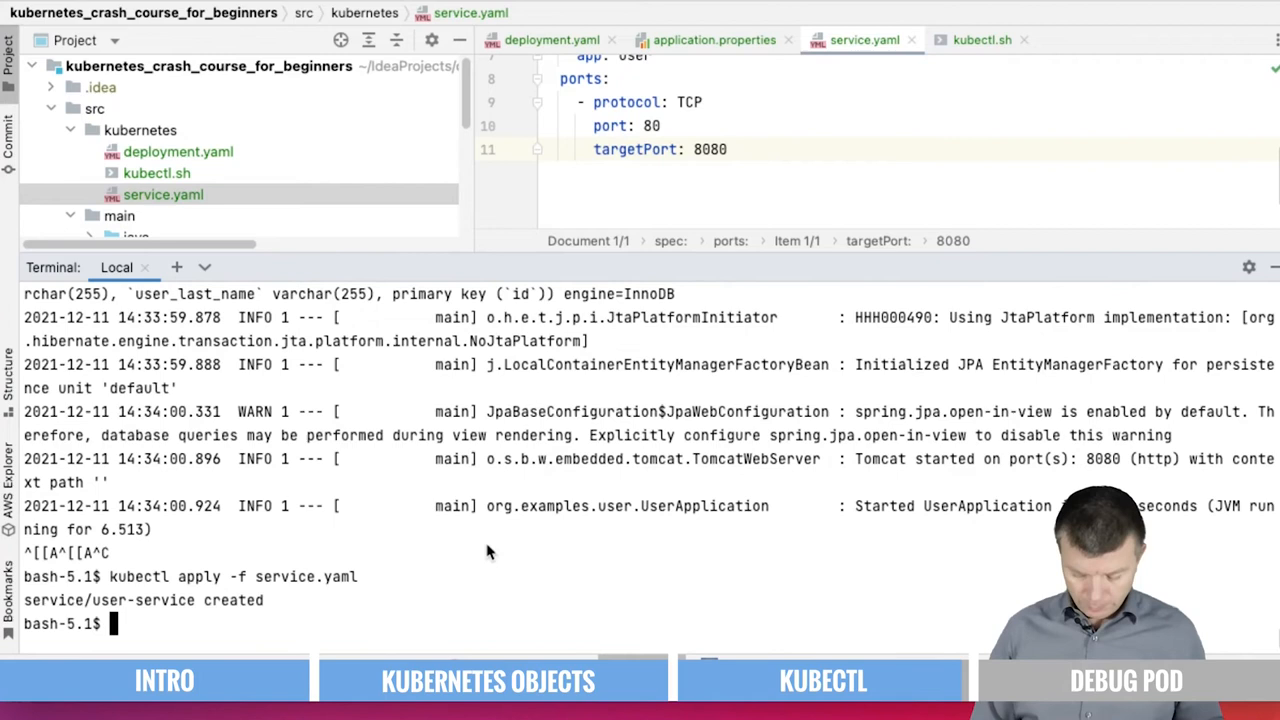
text(kubectl get svc)
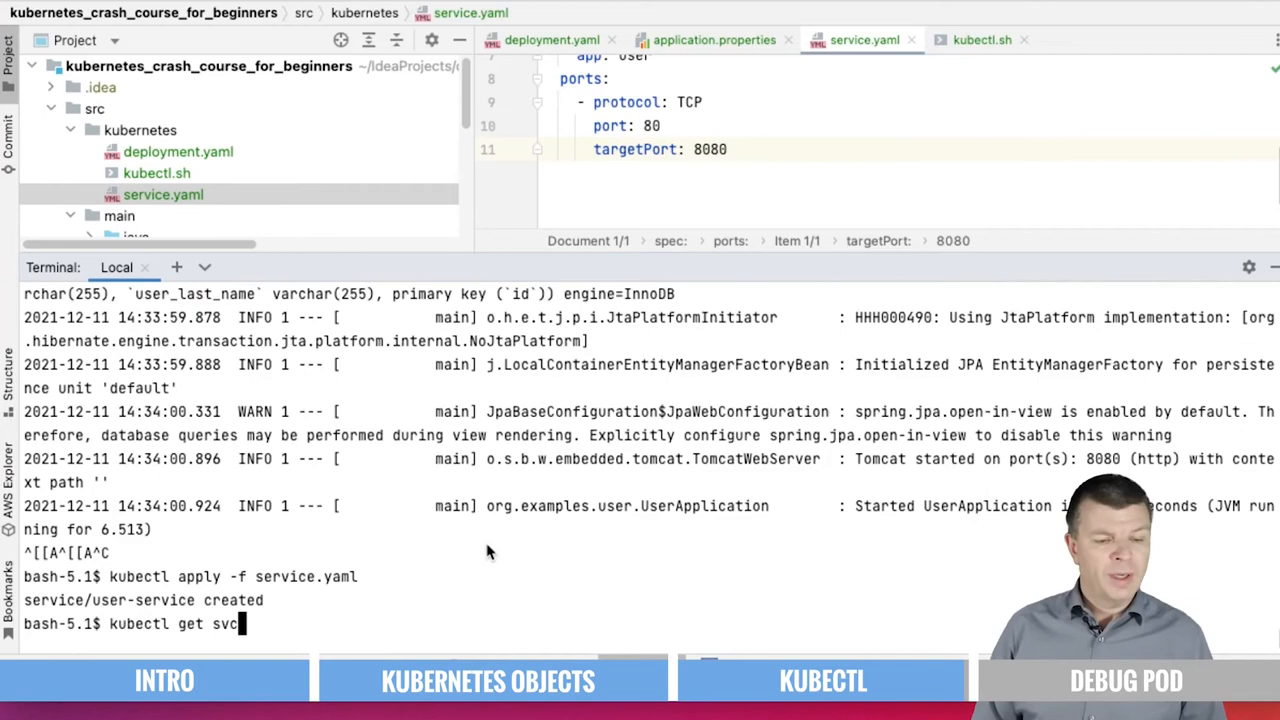
key(Return)
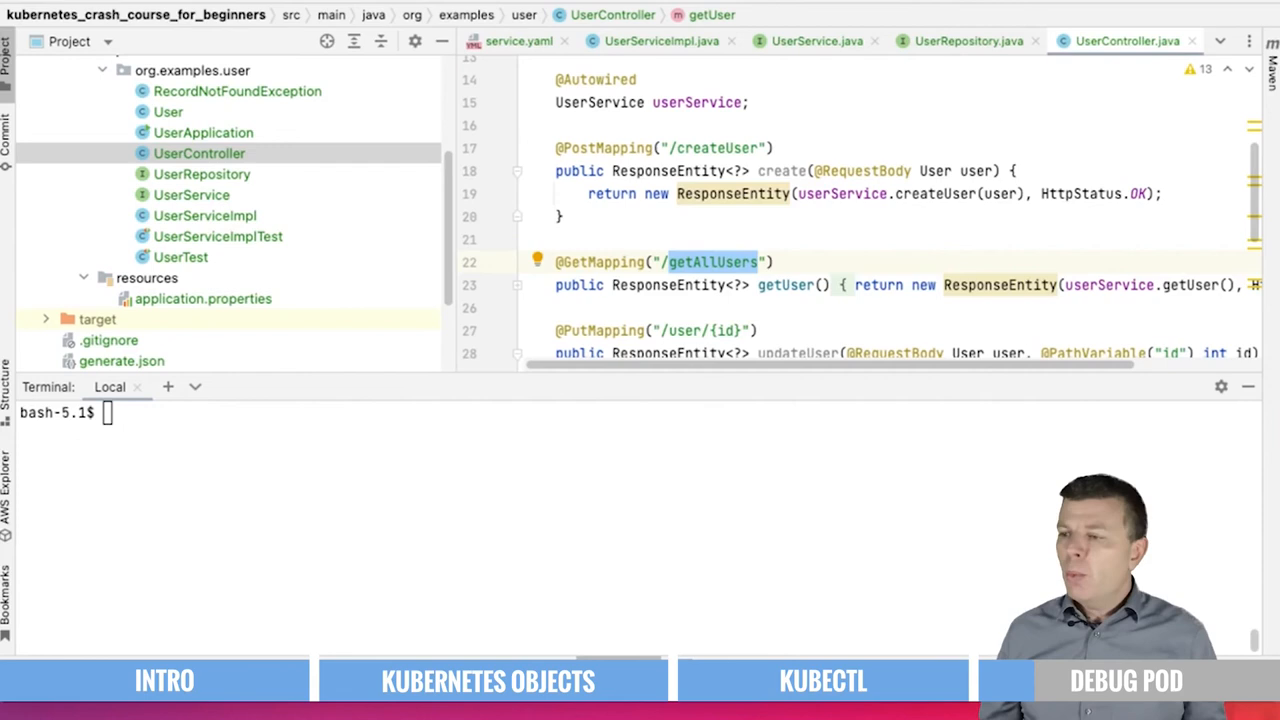
Launch an interactive debug pod from the centos:7 image using kubectl run.
text(kubectl run -it debug --image=centos:7)
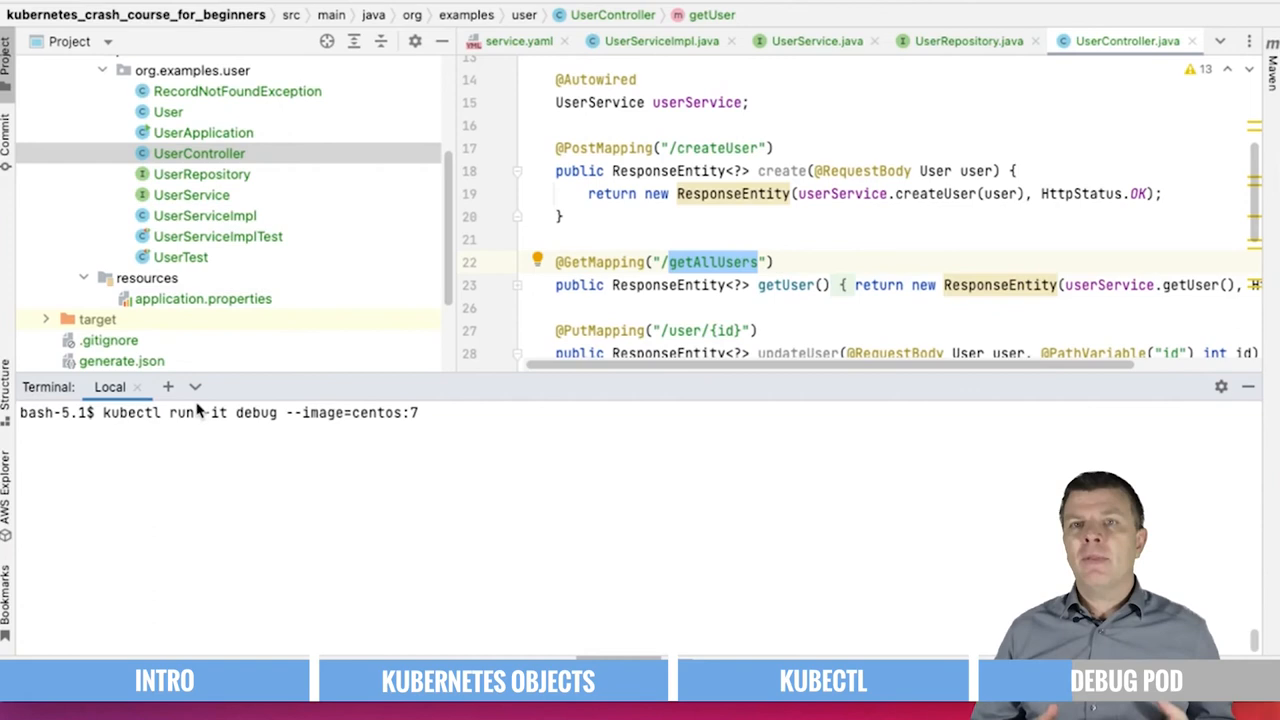
key(Return)
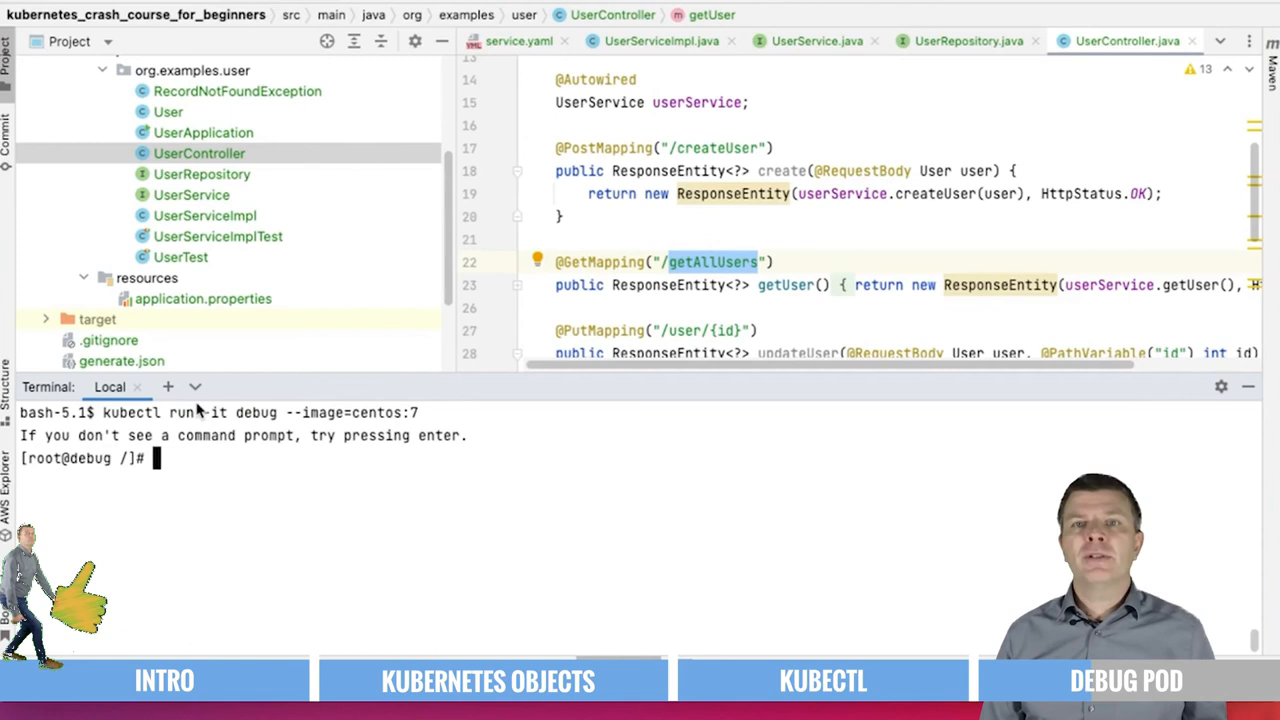
text(curl h)
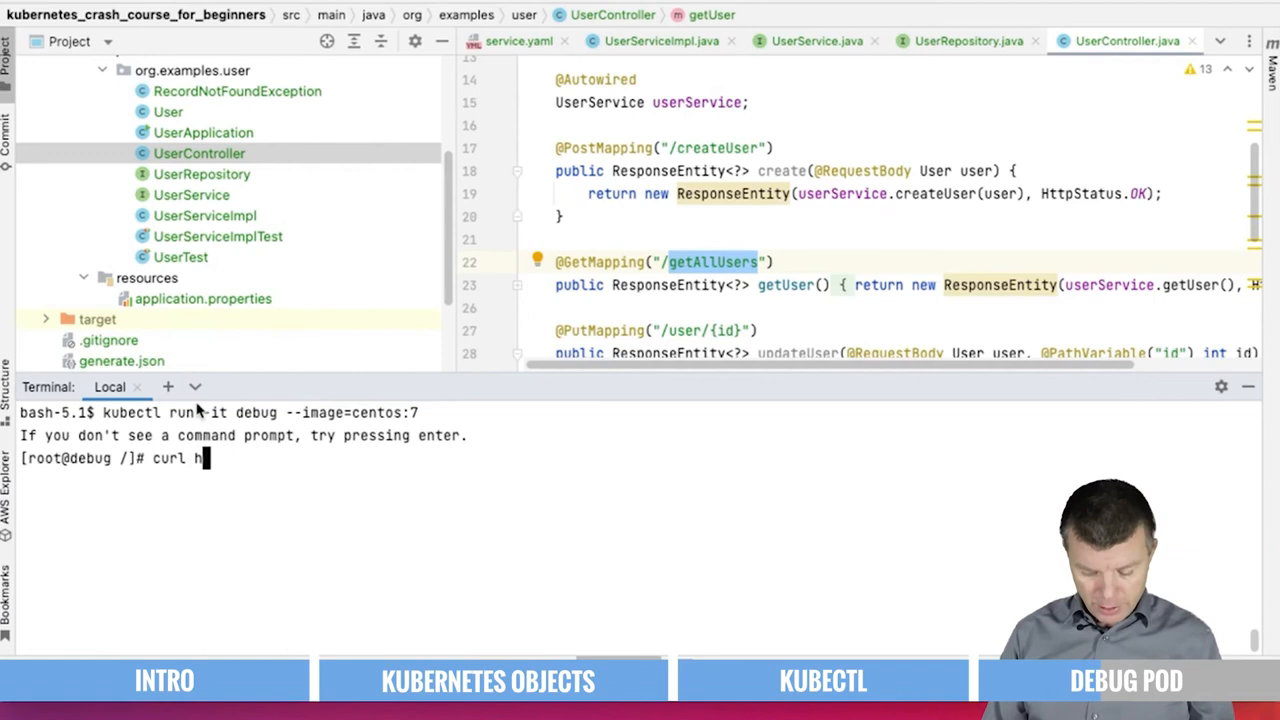
text(ttp://)
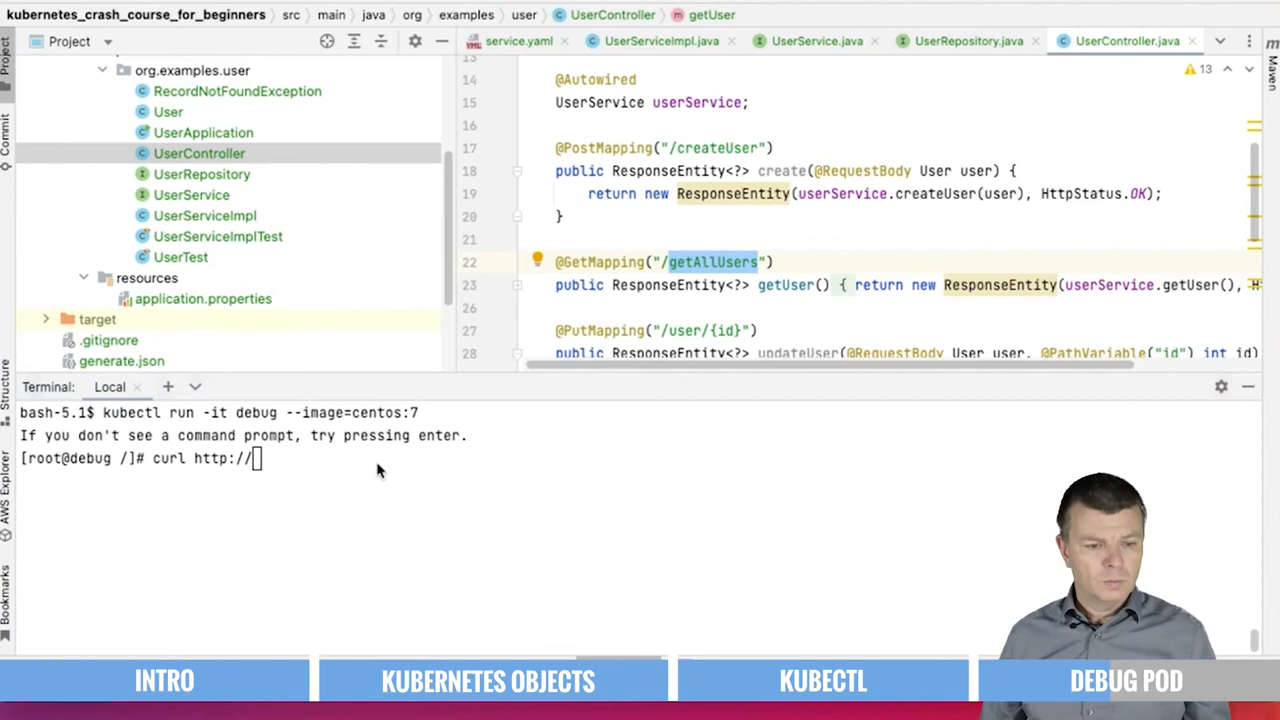
text(10.100.7.219/)
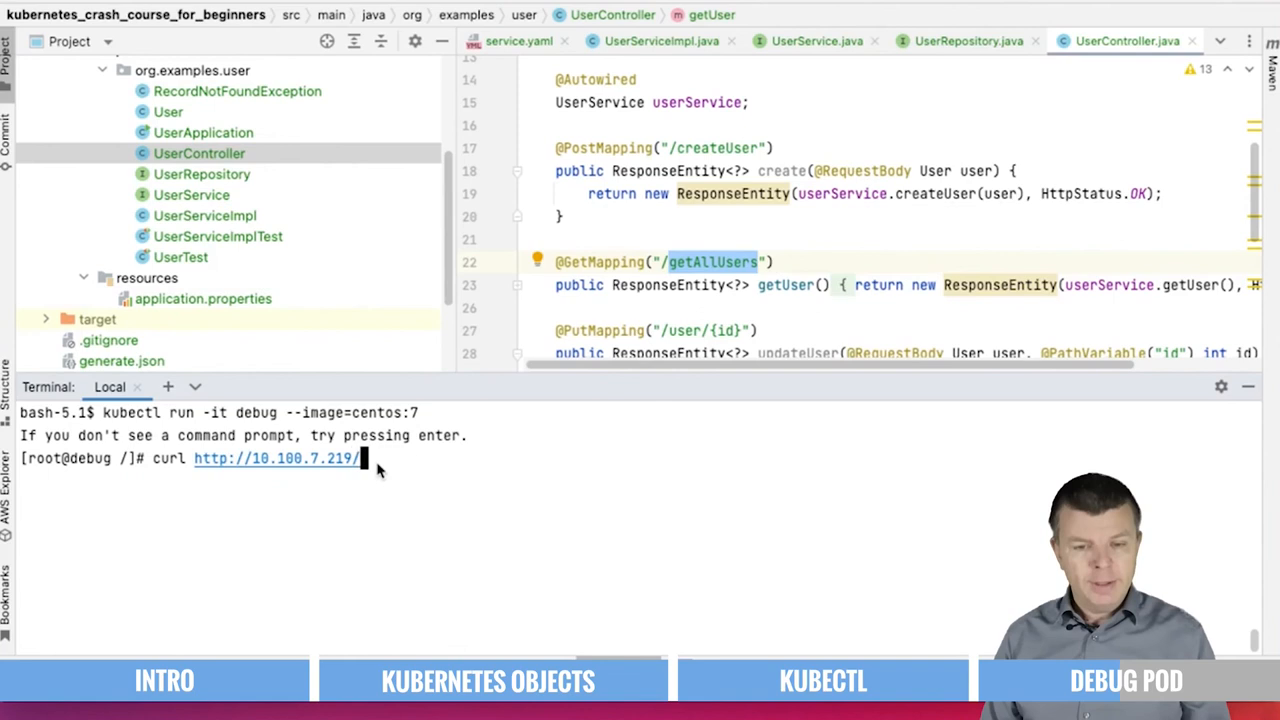
mouse_move(458, 470)
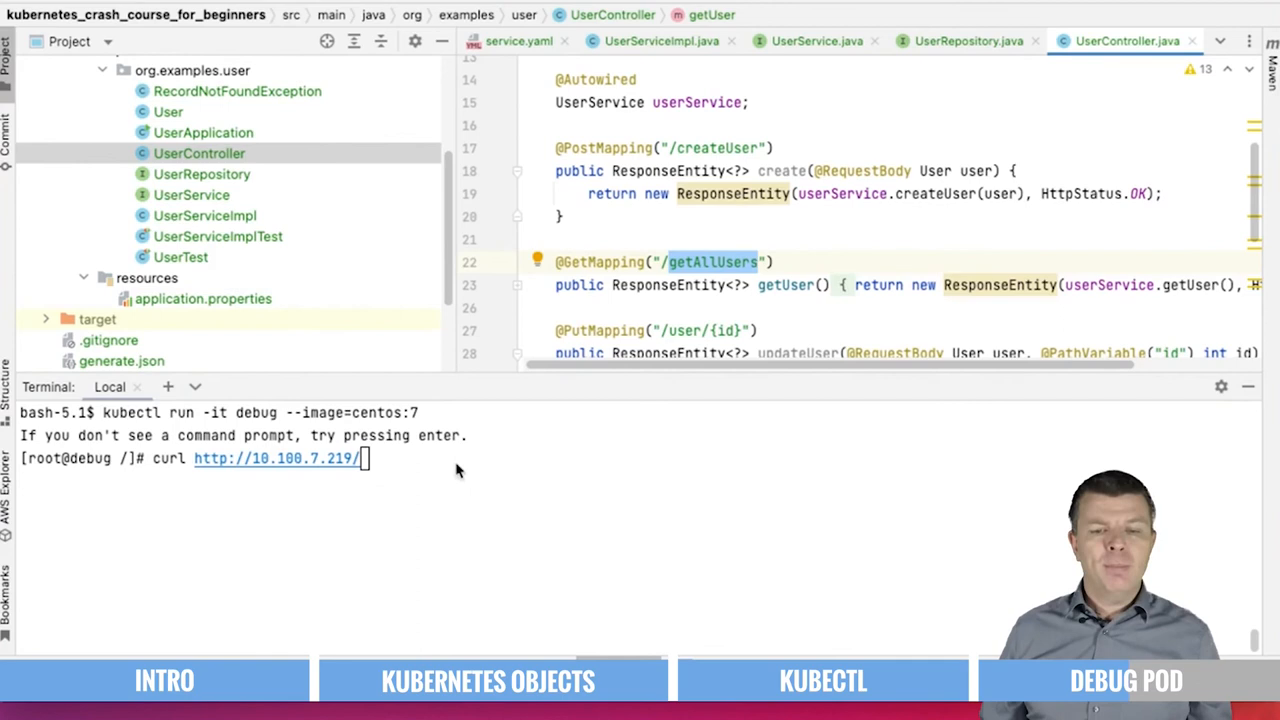
text(getAllUsers)
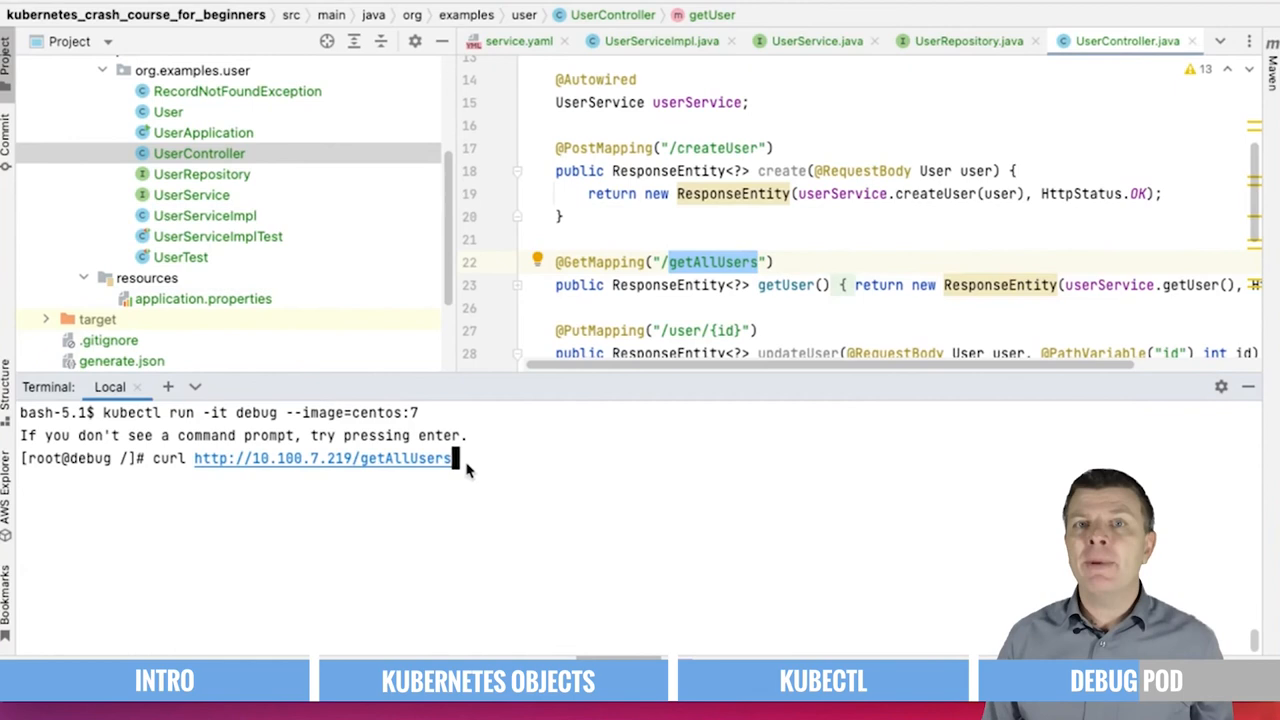
key(Return)
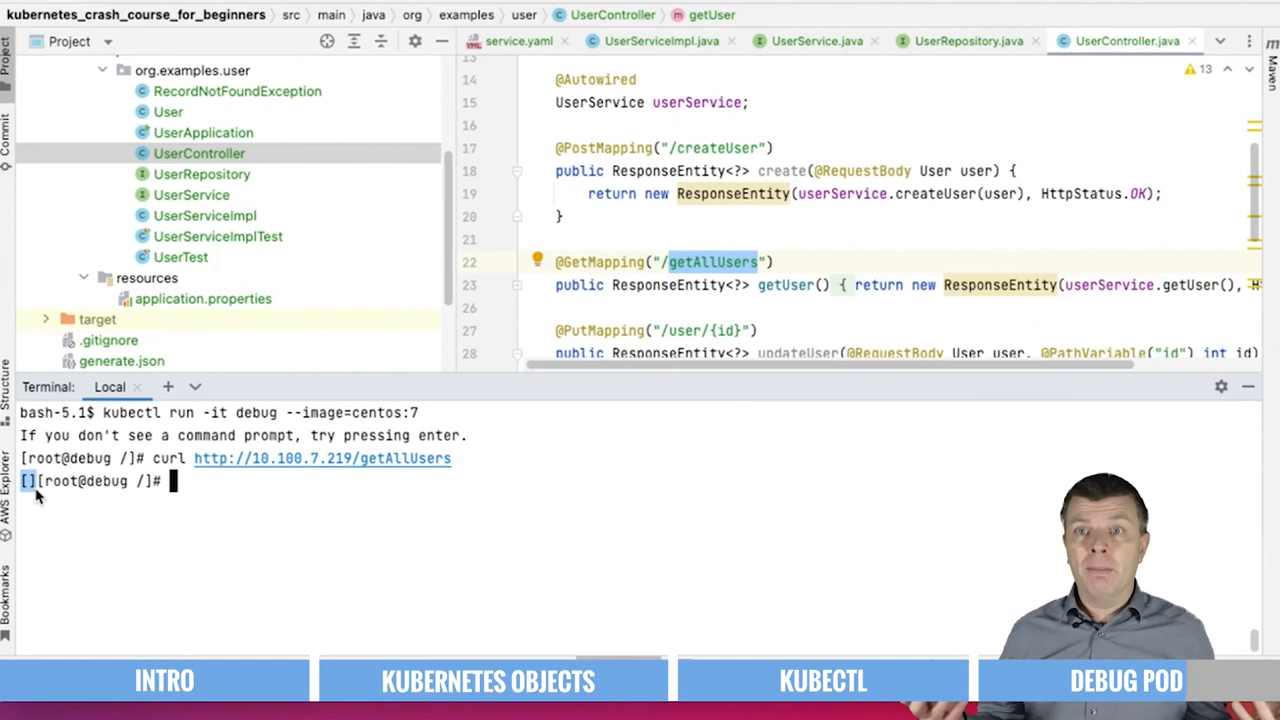
Find telnet missing, install it with yum install -y telnet, and begin telnetting Google.
text(teln)
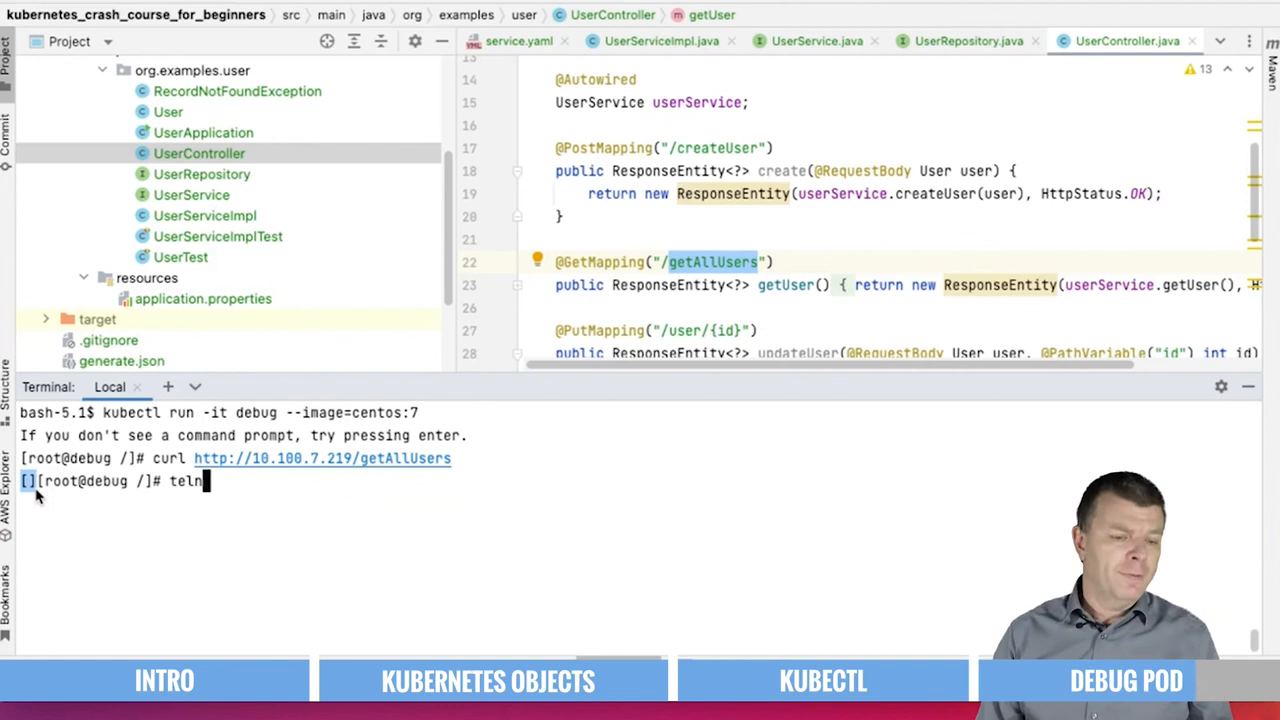
text(telnet)
text(yu)
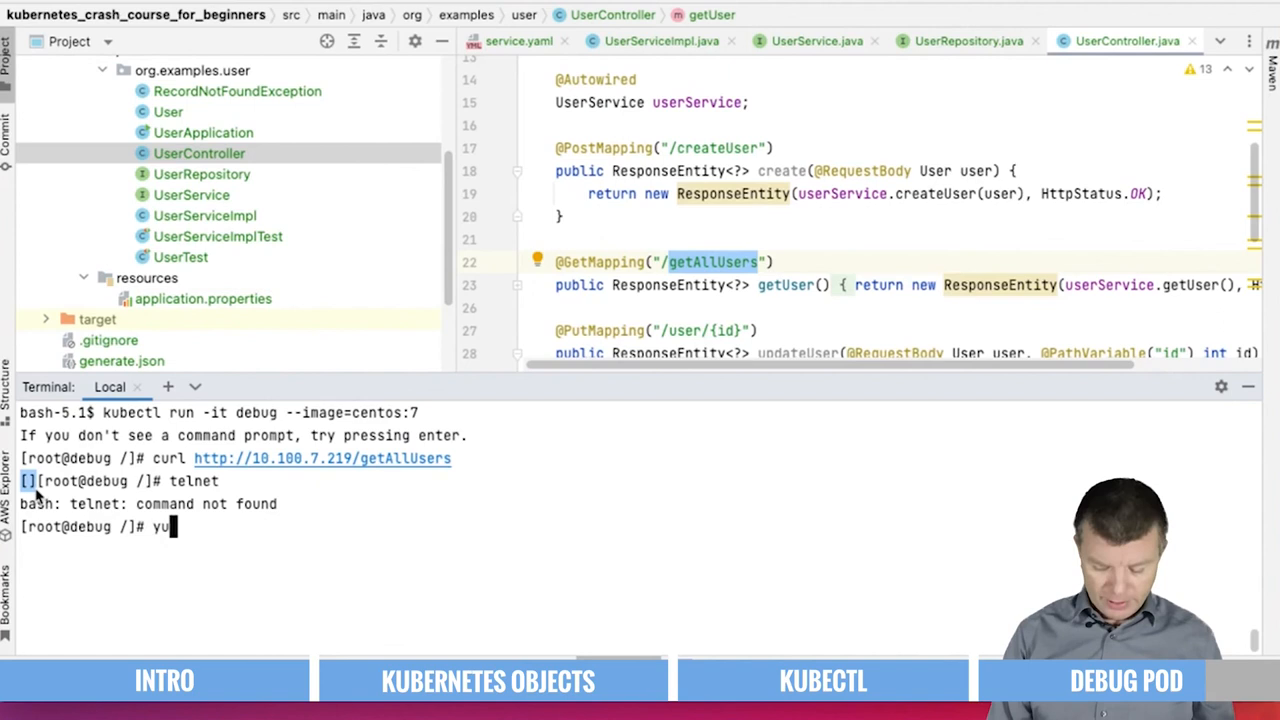
text(m install -y)
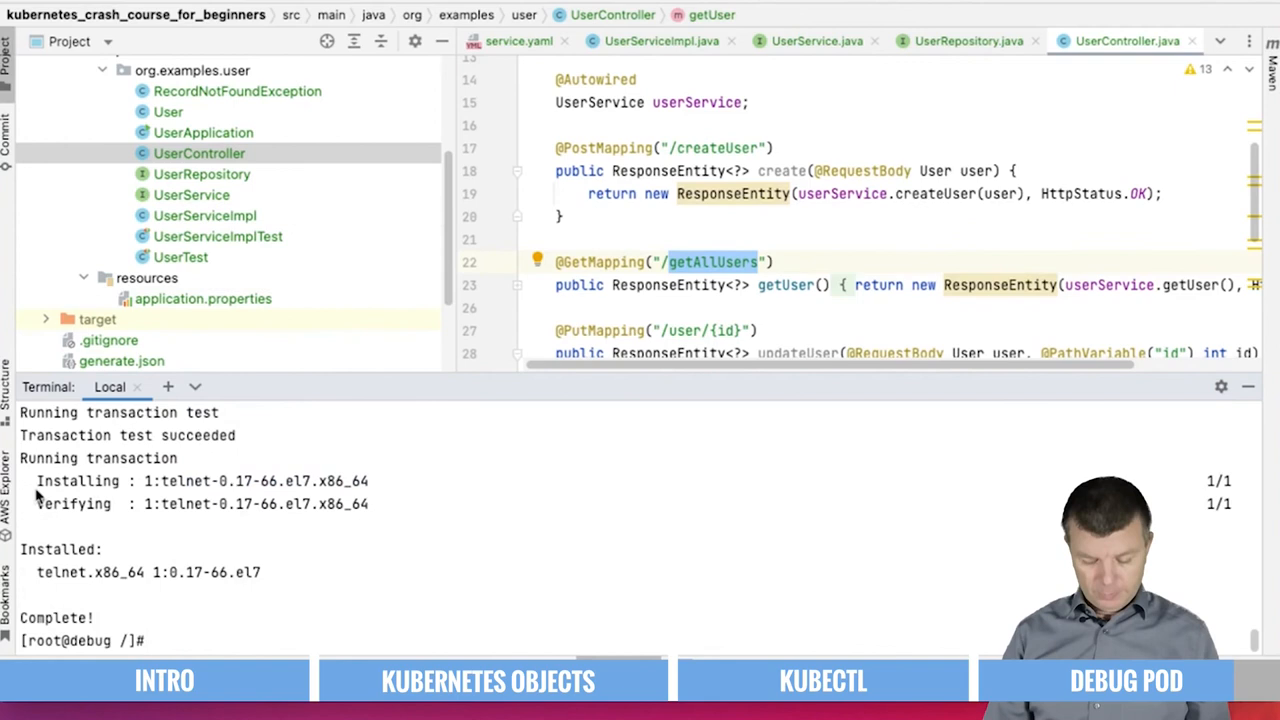
text(telnet www.goo)
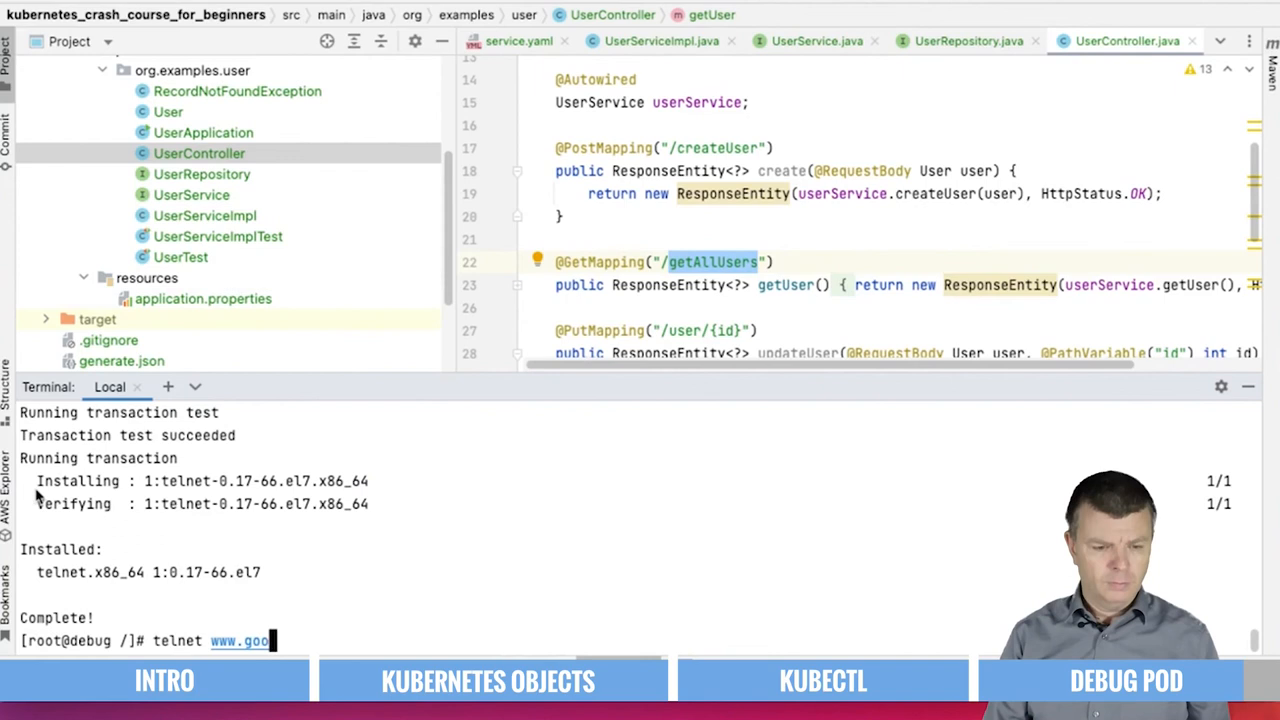